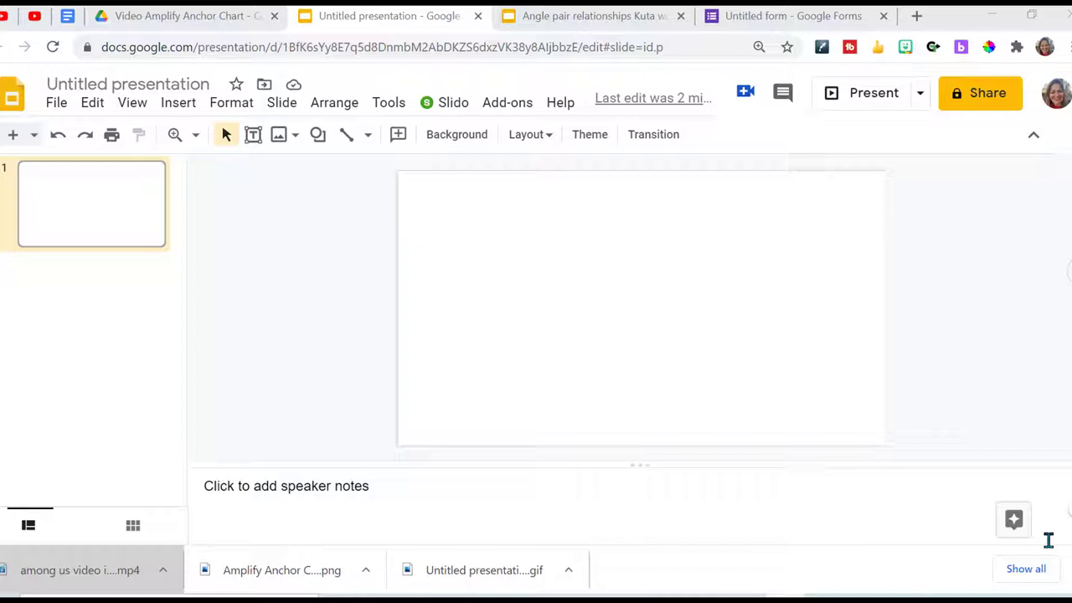
pyautogui.moveTo(393, 281)
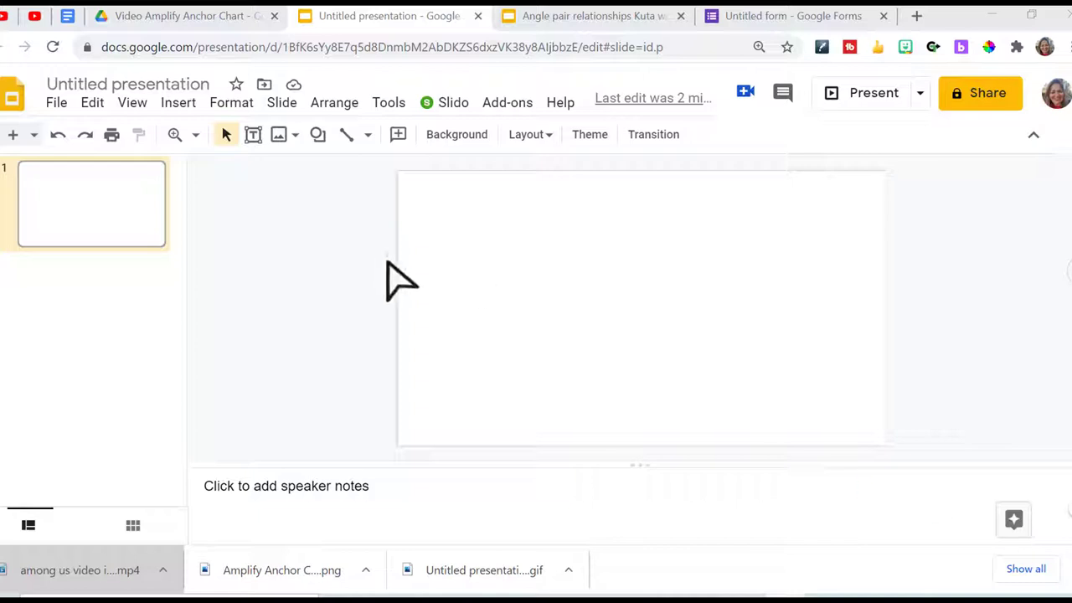
# Apply a custom page size of 1600 × 400 pixels via Page setup for a wide banner slide.
pyautogui.click(57, 102)
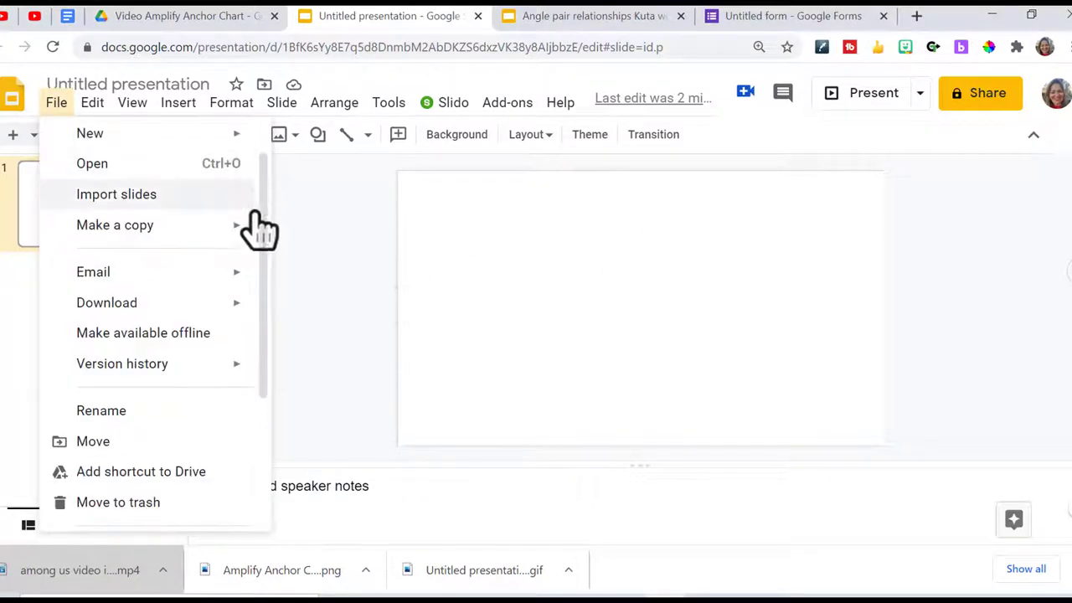
pyautogui.scroll(-3)
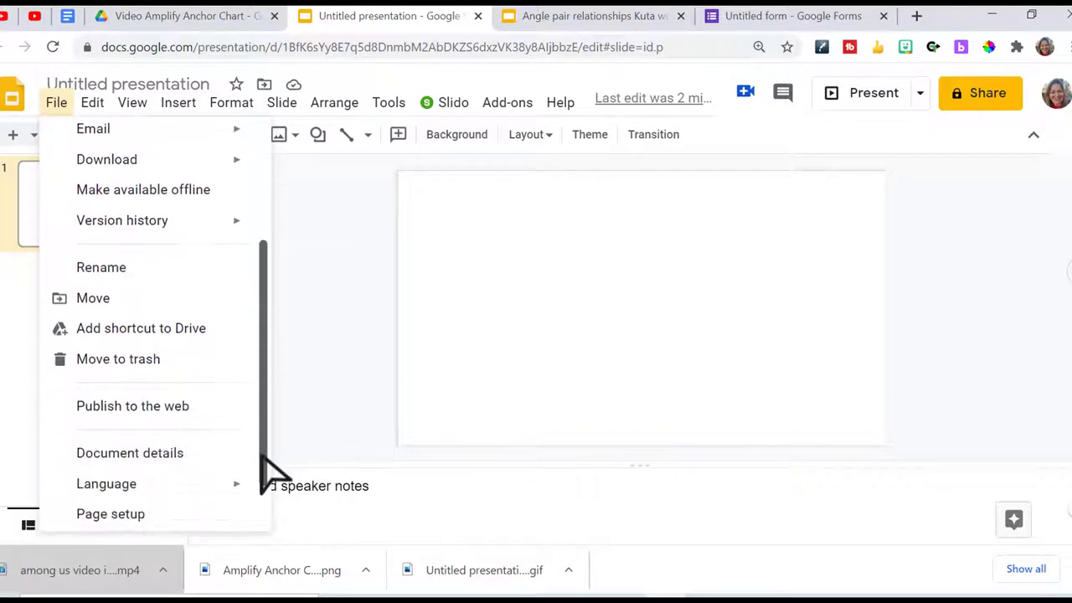
pyautogui.click(110, 513)
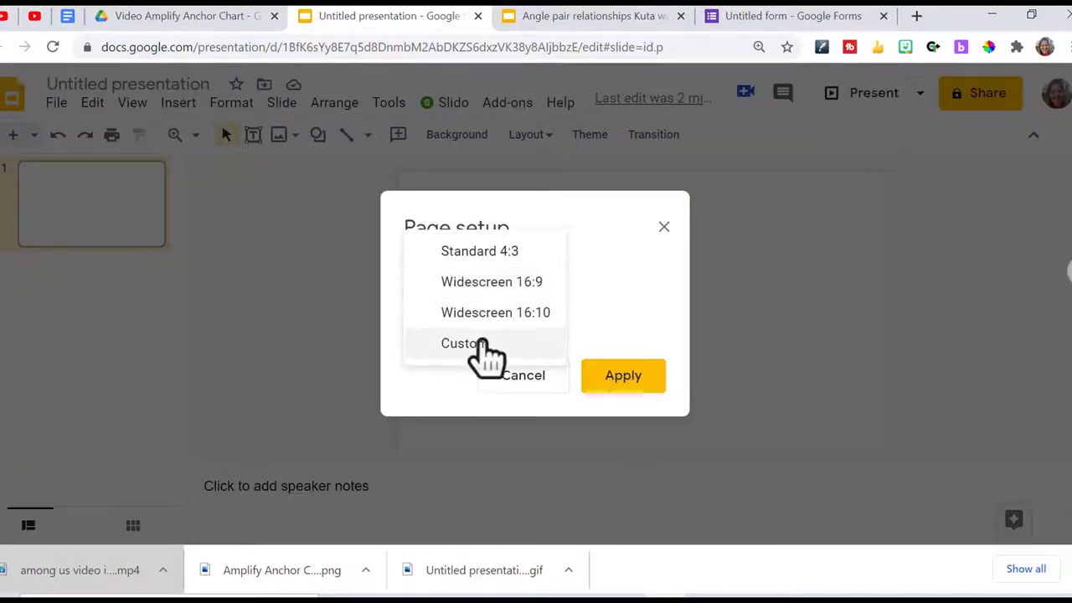
pyautogui.click(463, 344)
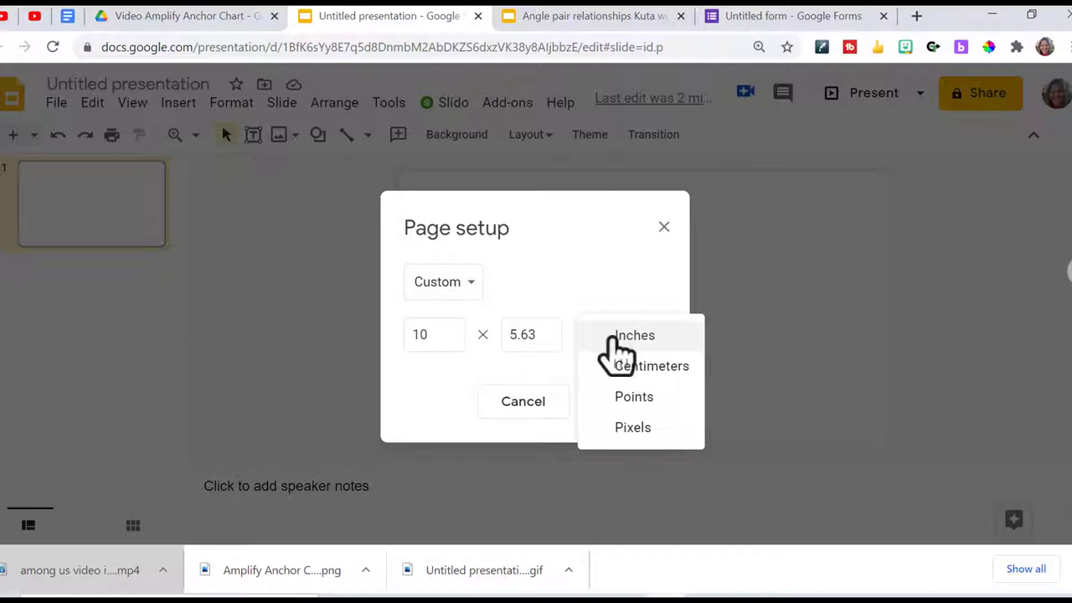
pyautogui.click(633, 427)
pyautogui.write('400')
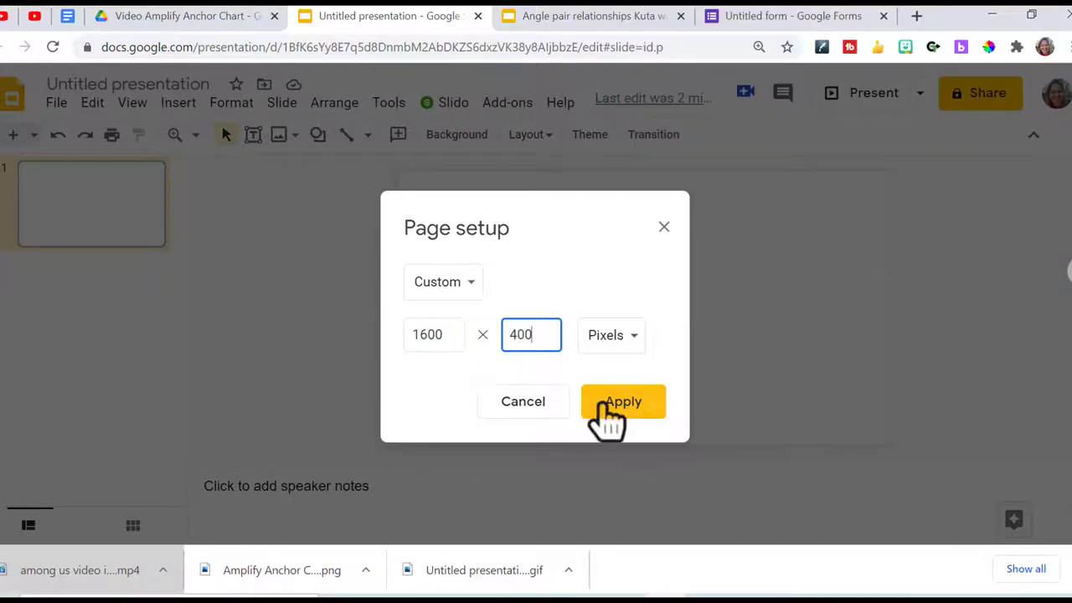
pyautogui.click(623, 402)
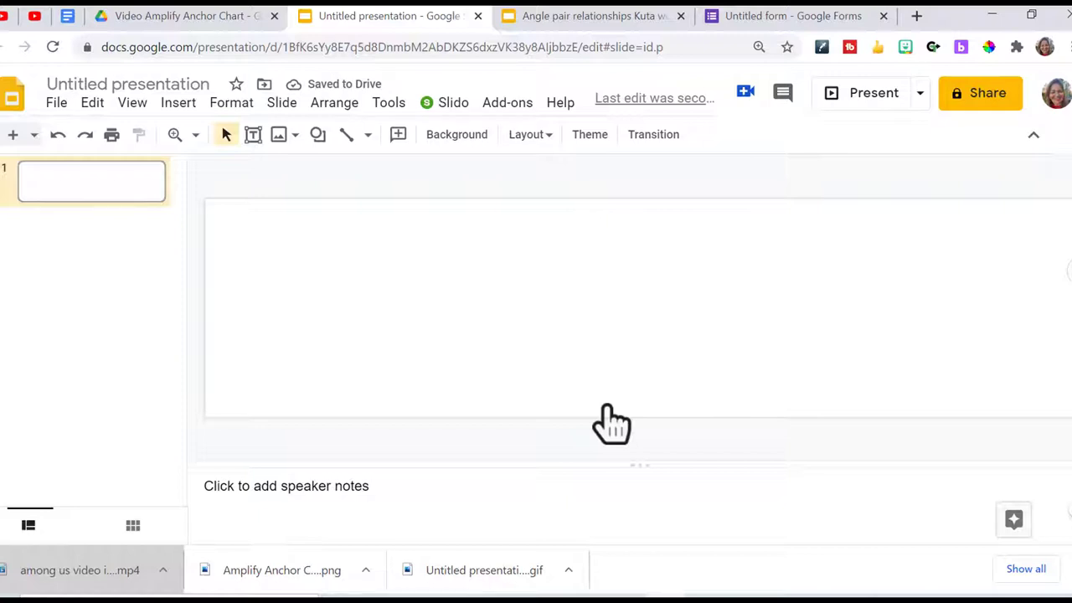
pyautogui.moveTo(456, 134)
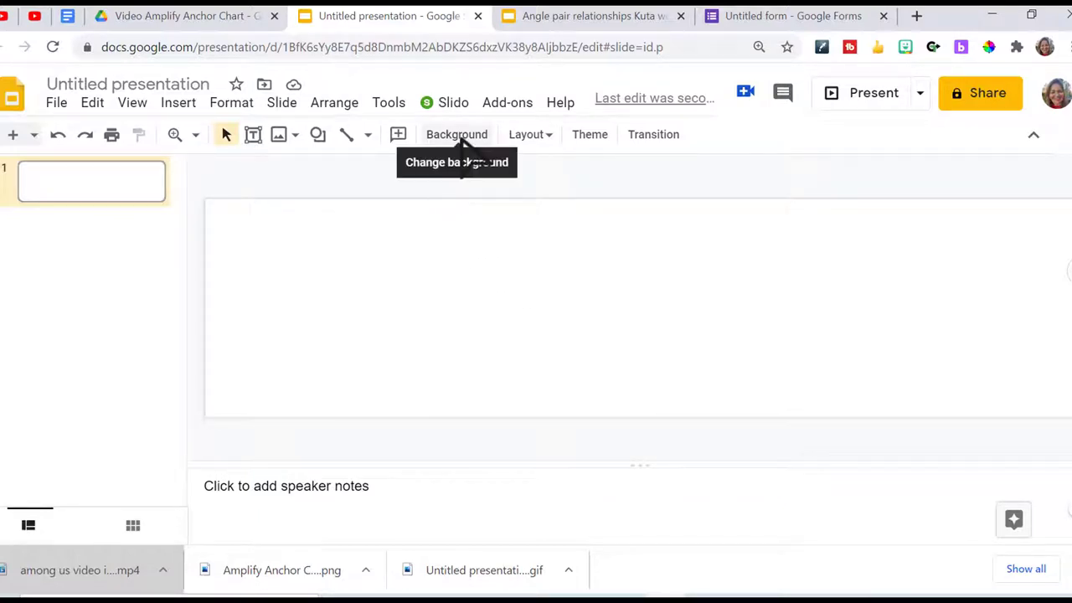
# Set the black AMONG US logo found via Google Image Search as the slide background.
pyautogui.click(455, 134)
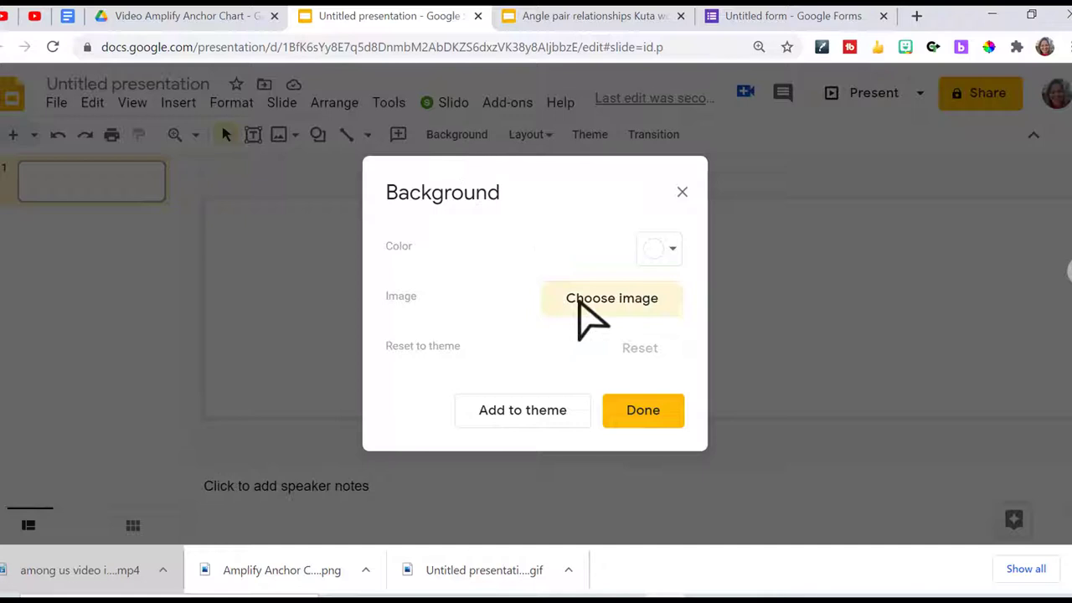
pyautogui.click(612, 298)
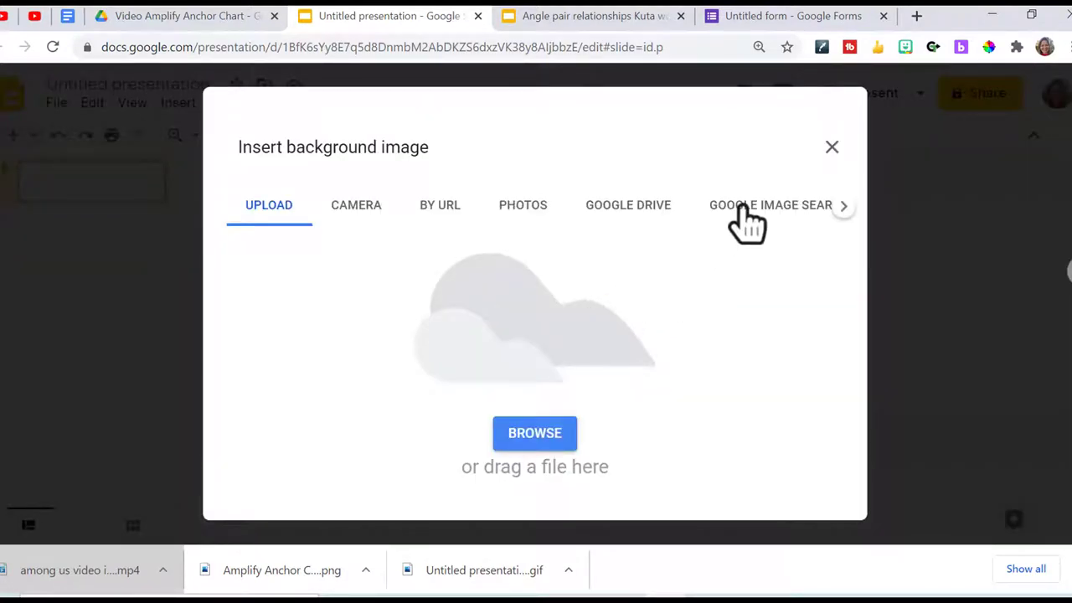
pyautogui.click(771, 205)
pyautogui.write('among us')
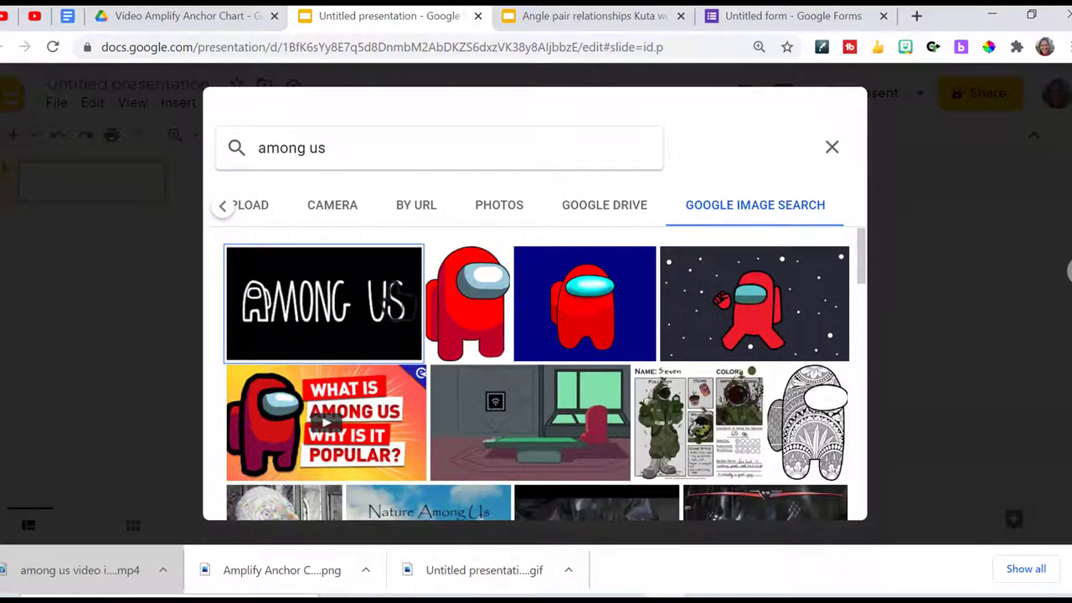
pyautogui.click(325, 303)
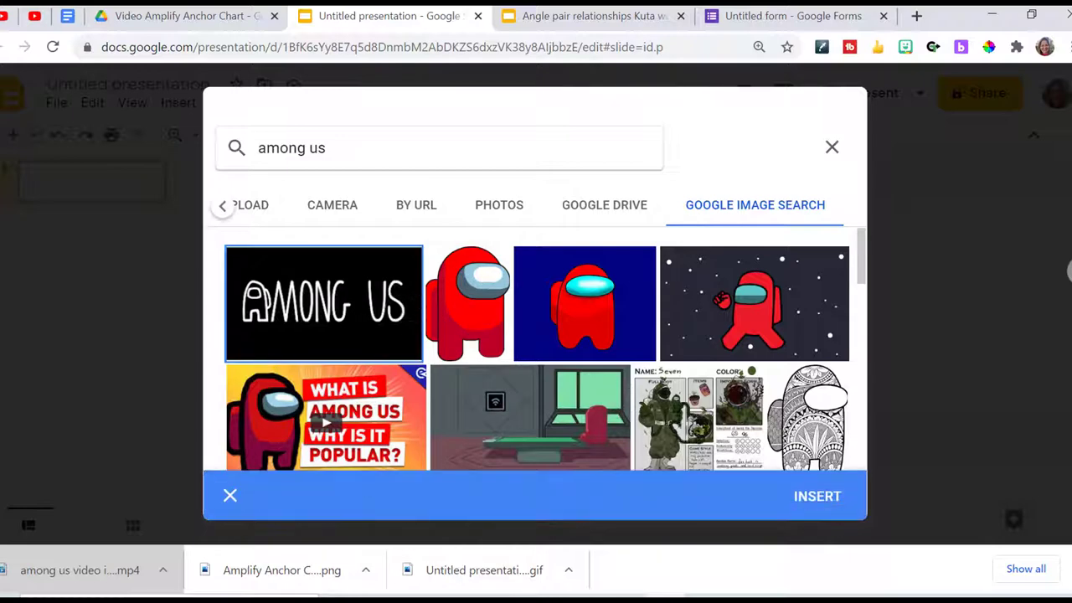
pyautogui.click(817, 496)
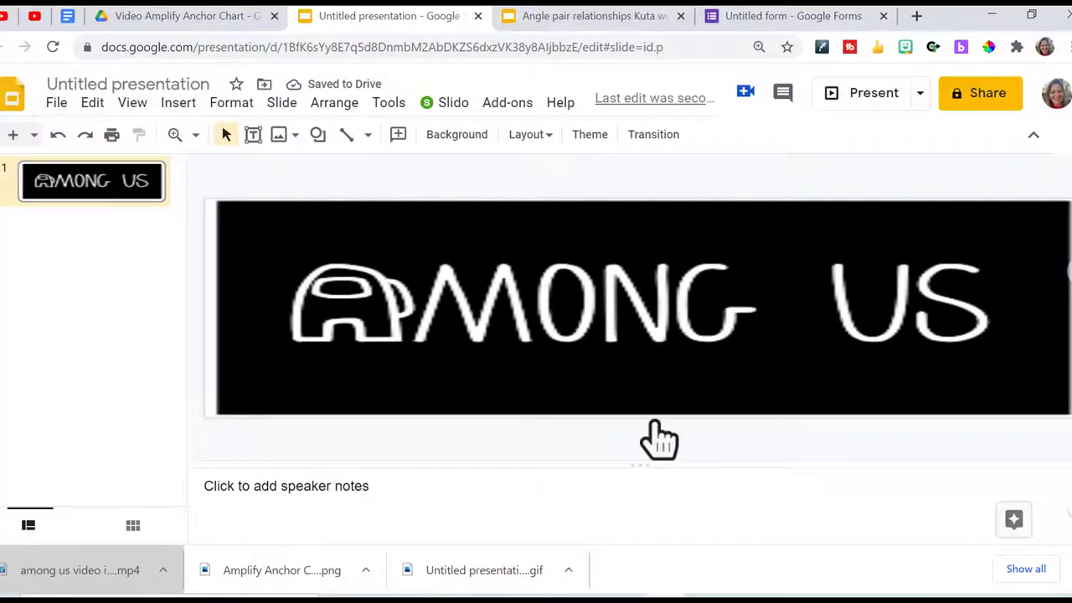
pyautogui.moveTo(148, 126)
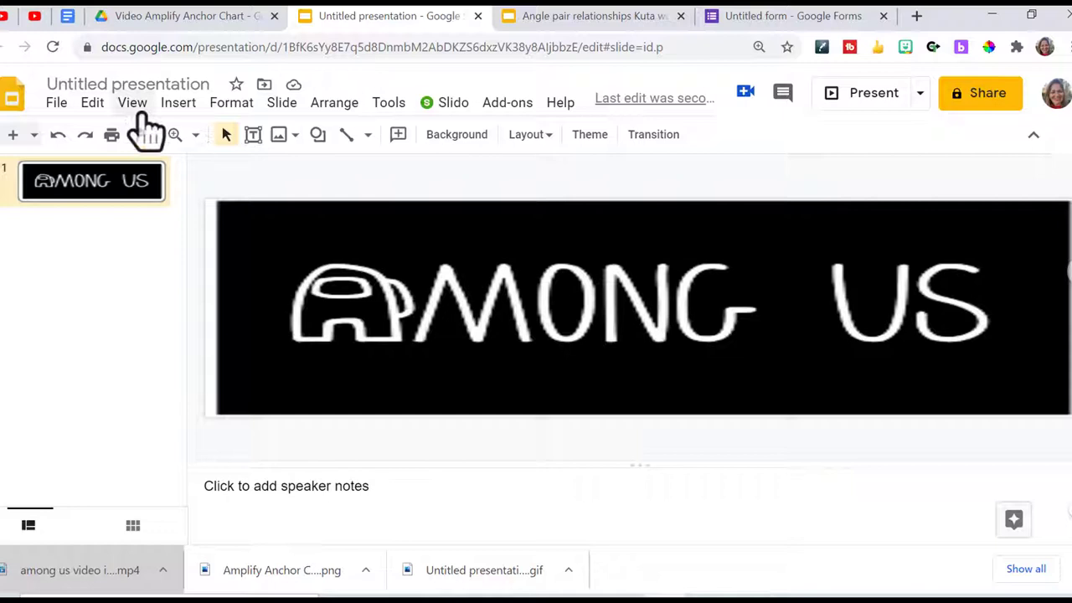
# Insert the red crewmate from a web search for 'Among Us' and move it to the banner's right end.
pyautogui.click(177, 102)
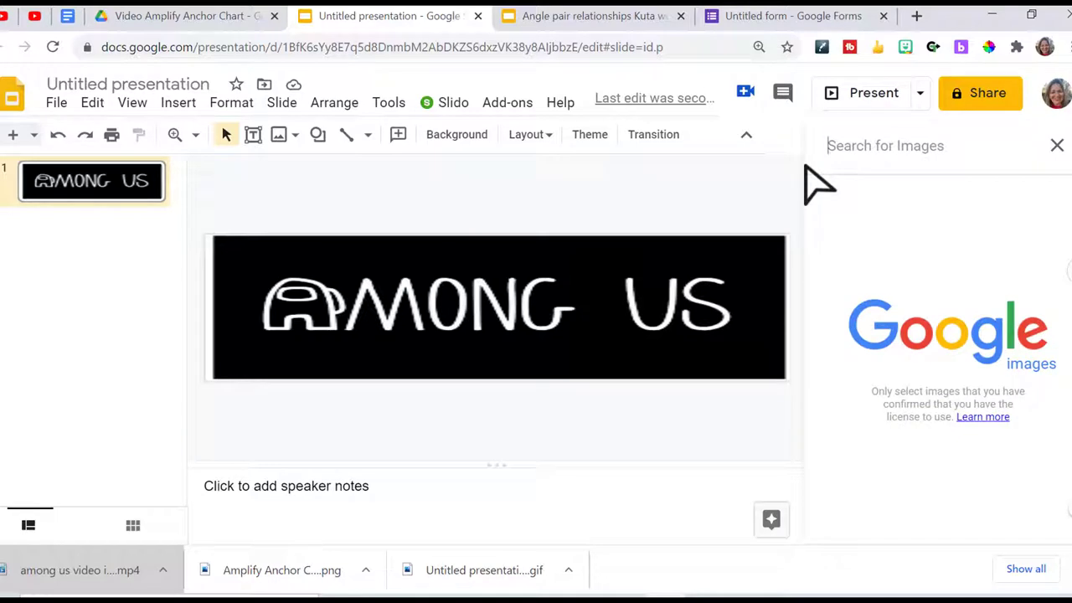
pyautogui.write('Among Us')
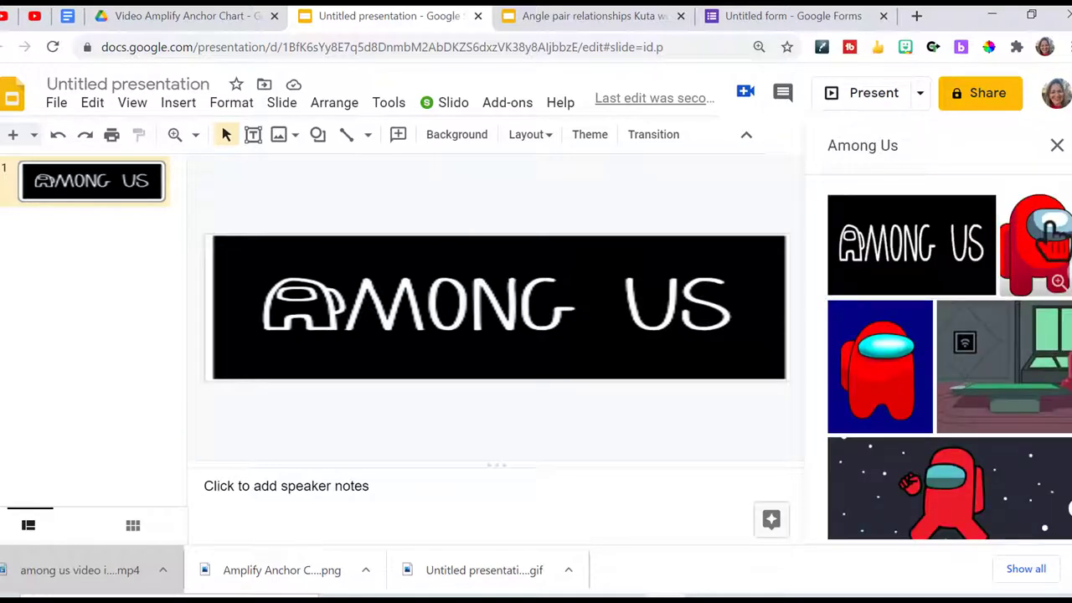
pyautogui.click(911, 244)
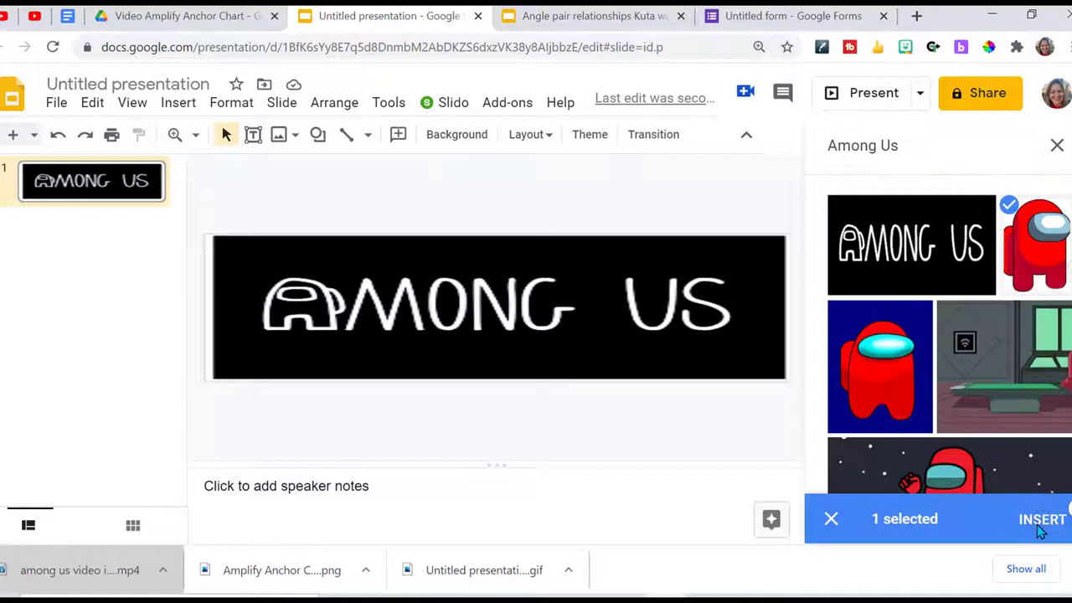
pyautogui.click(1042, 520)
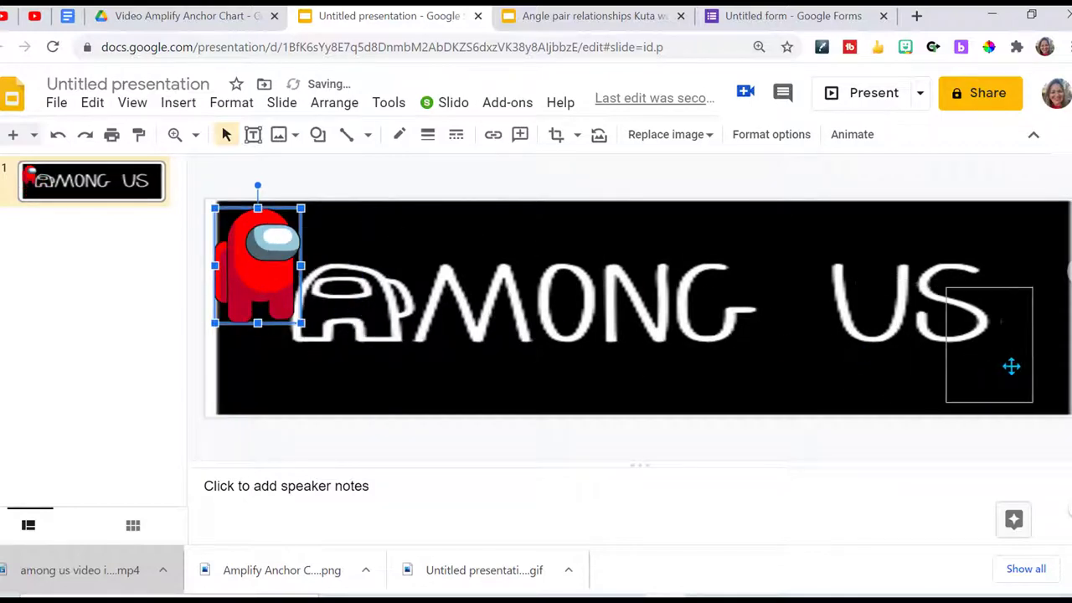
pyautogui.moveTo(258, 264); pyautogui.dragTo(1025, 360)
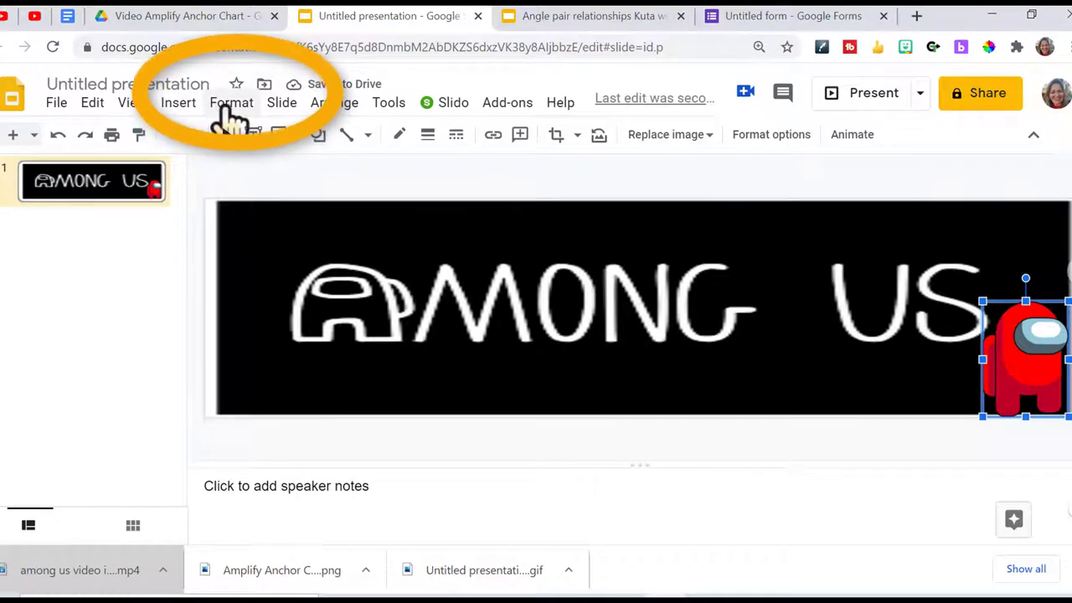
# Flip the crewmate horizontally through Format options Size & Rotation.
pyautogui.click(231, 102)
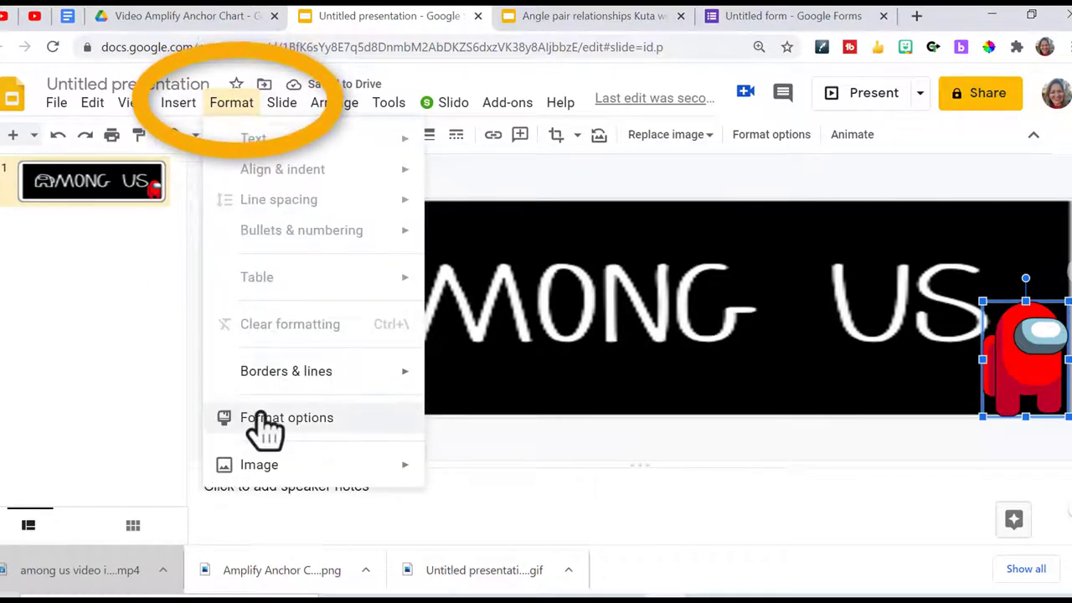
pyautogui.click(287, 417)
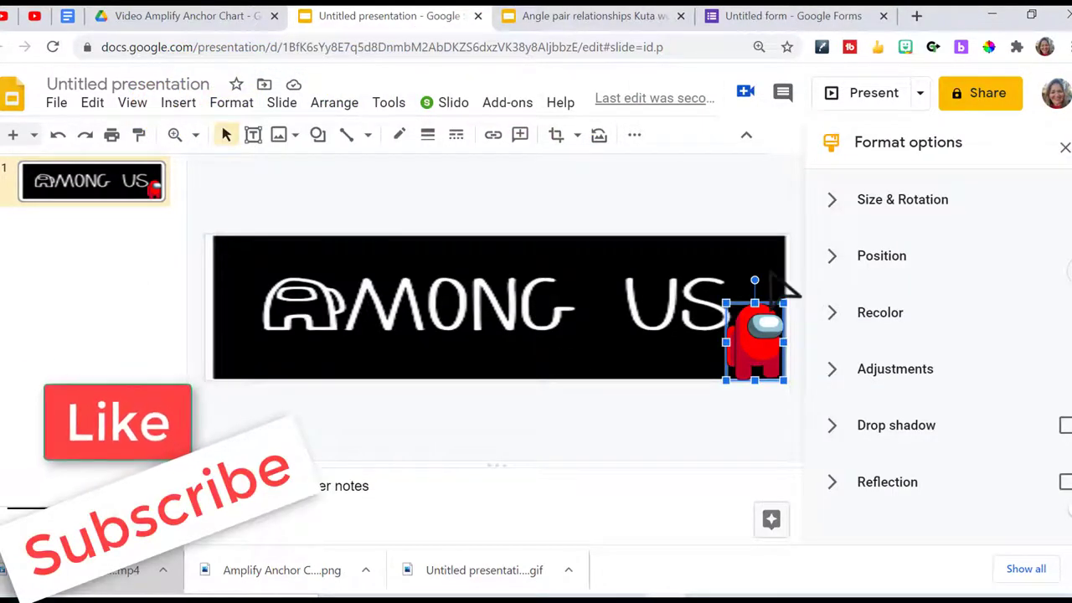
pyautogui.click(901, 199)
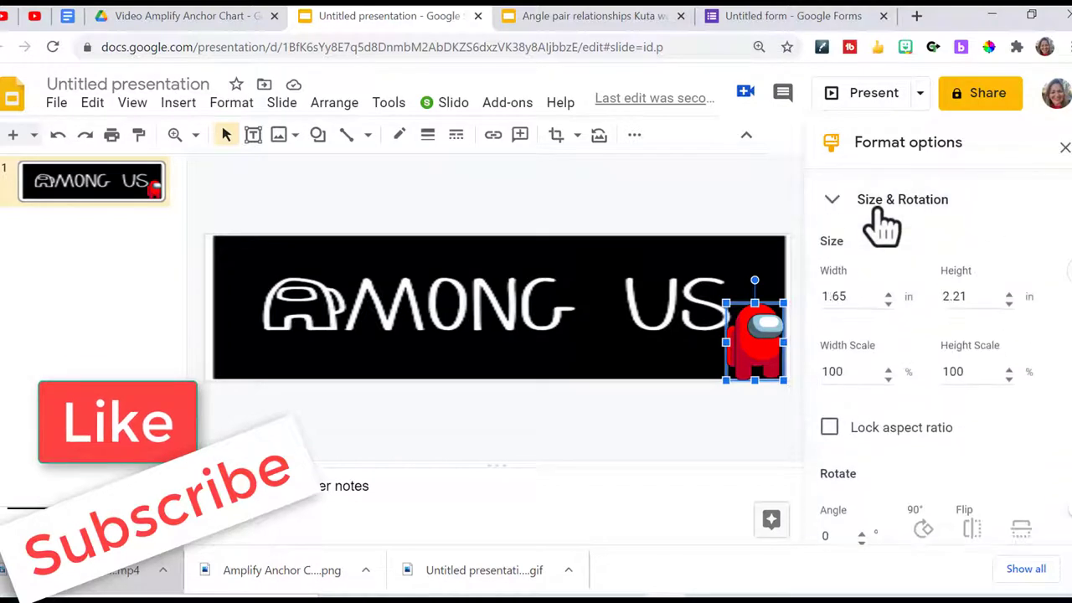
pyautogui.moveTo(972, 533)
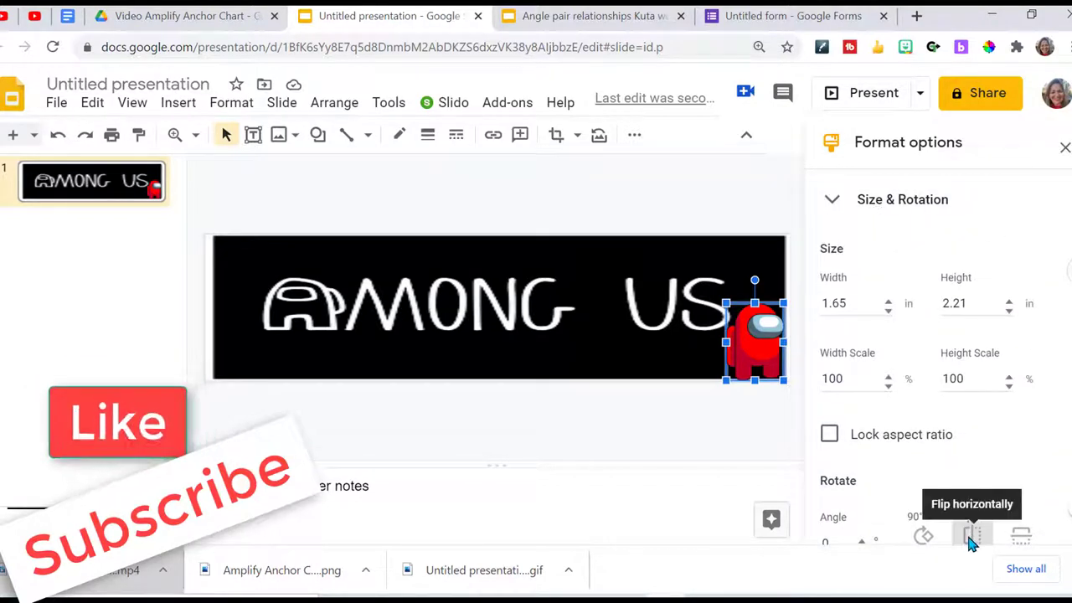
pyautogui.click(971, 536)
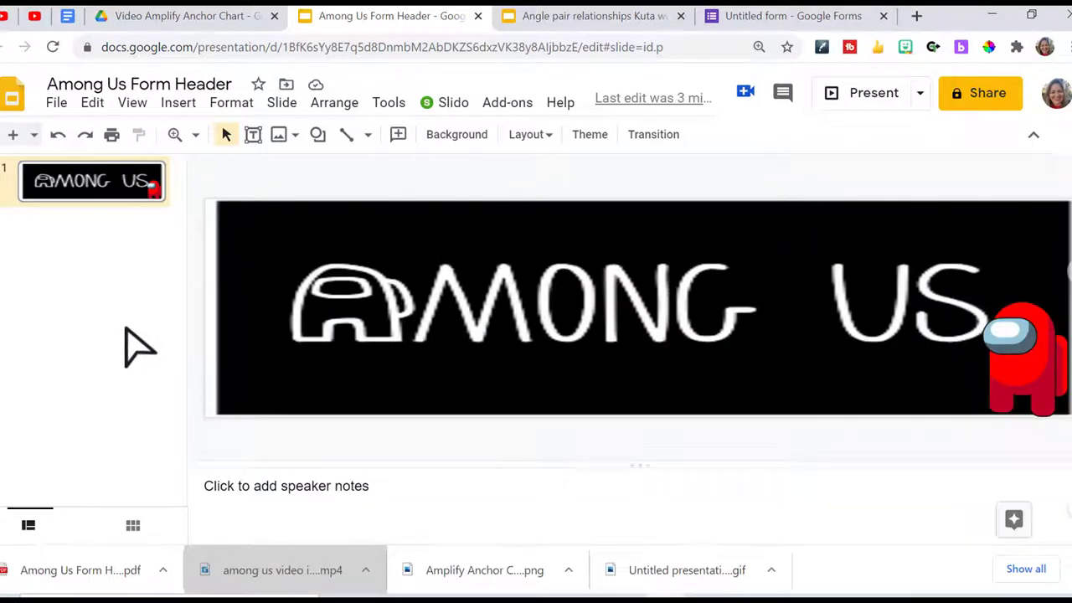
pyautogui.moveTo(57, 102)
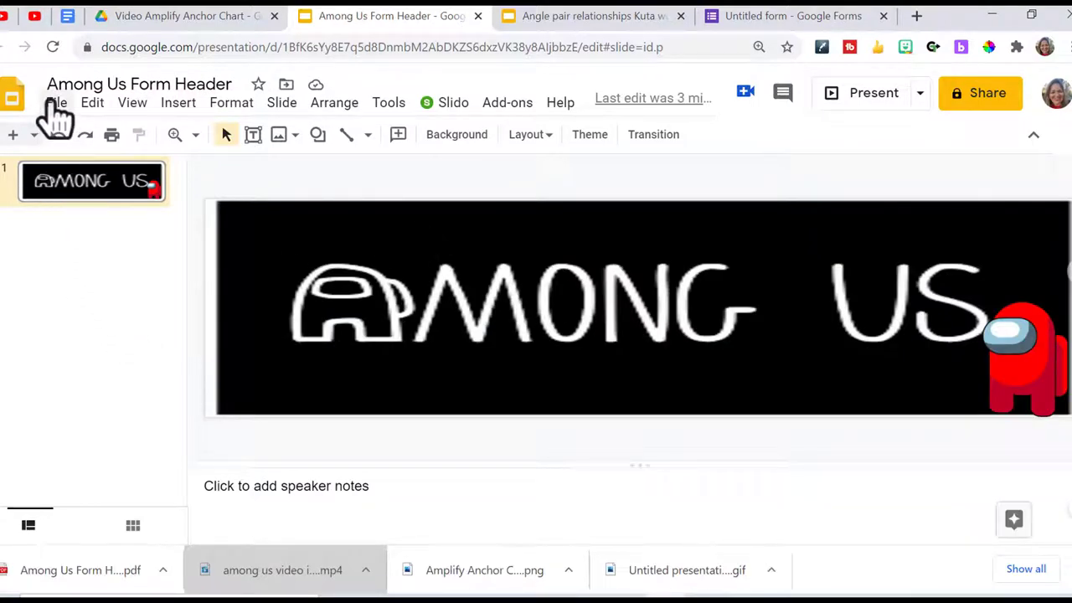
# Download the Among Us header slide as a PNG image.
pyautogui.click(57, 102)
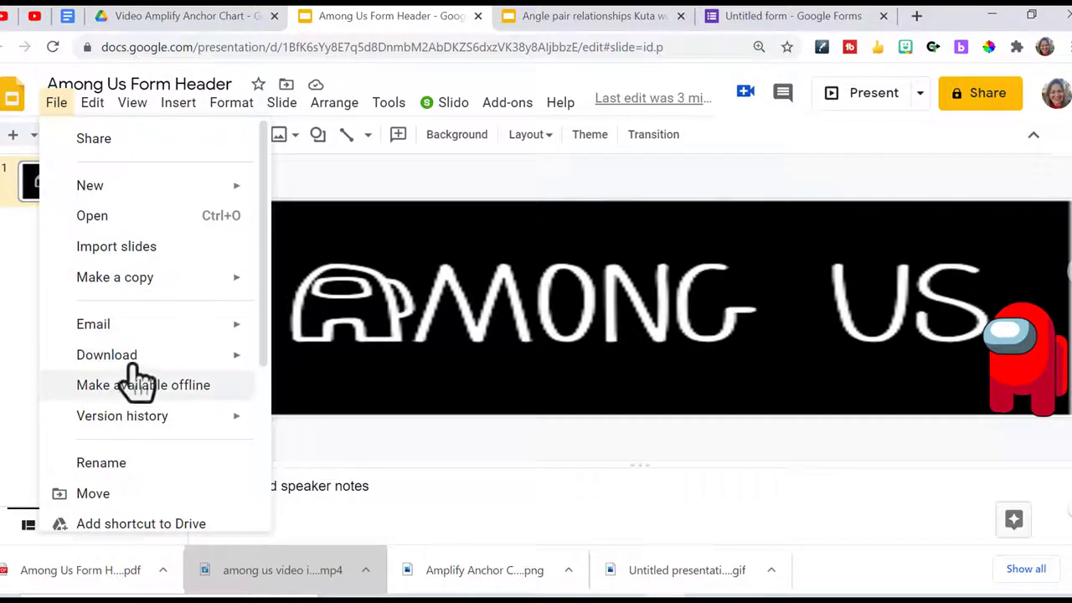
pyautogui.click(107, 355)
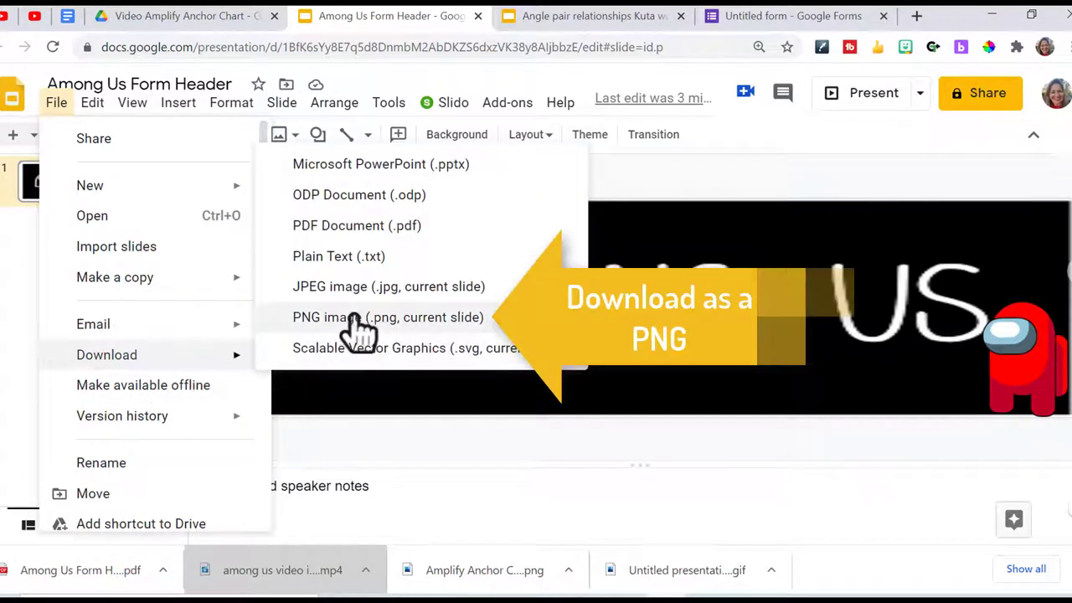
pyautogui.click(389, 316)
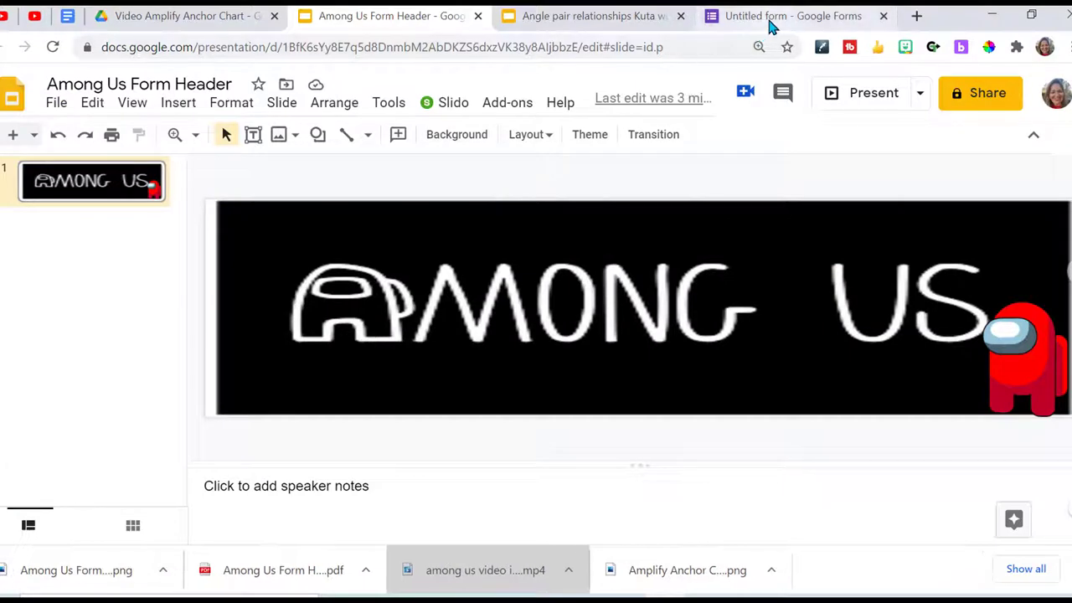
# Upload the Among Us banner from the computer as the untitled form's theme header image.
pyautogui.click(791, 17)
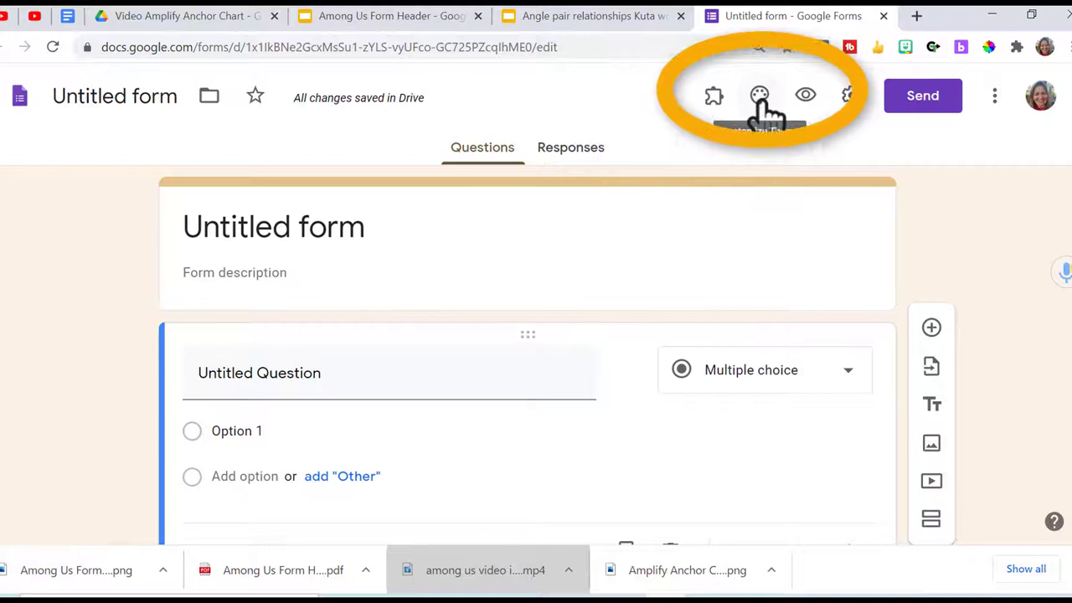
pyautogui.click(759, 94)
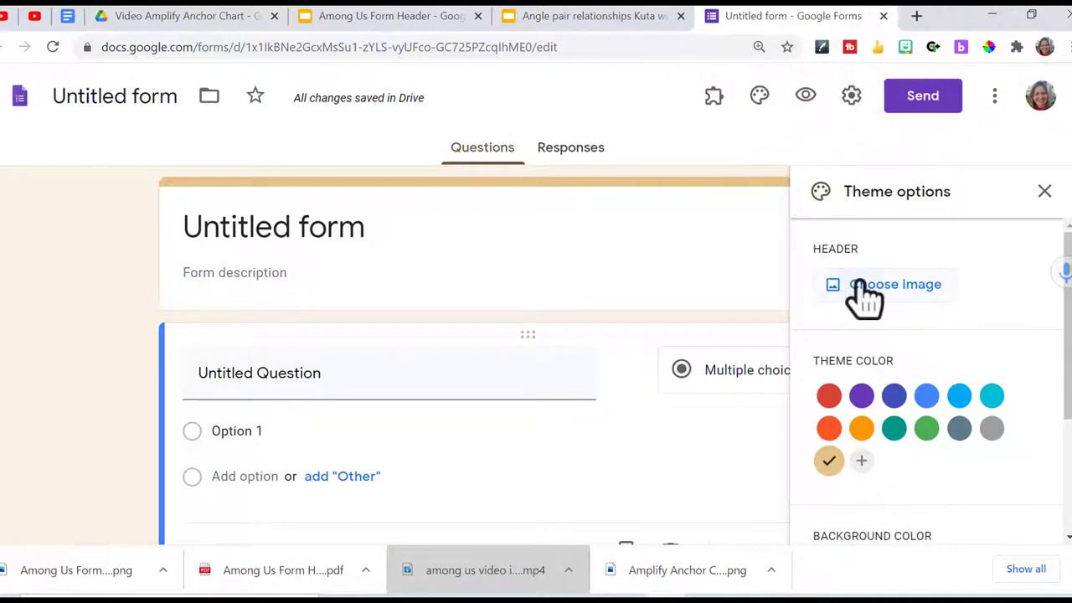
pyautogui.click(894, 285)
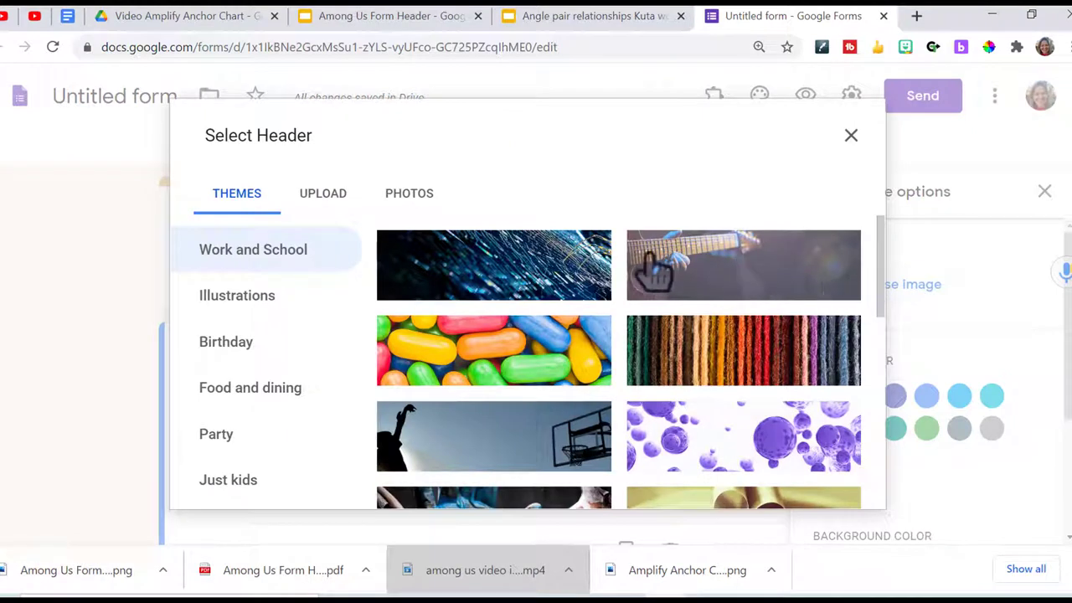
pyautogui.click(322, 193)
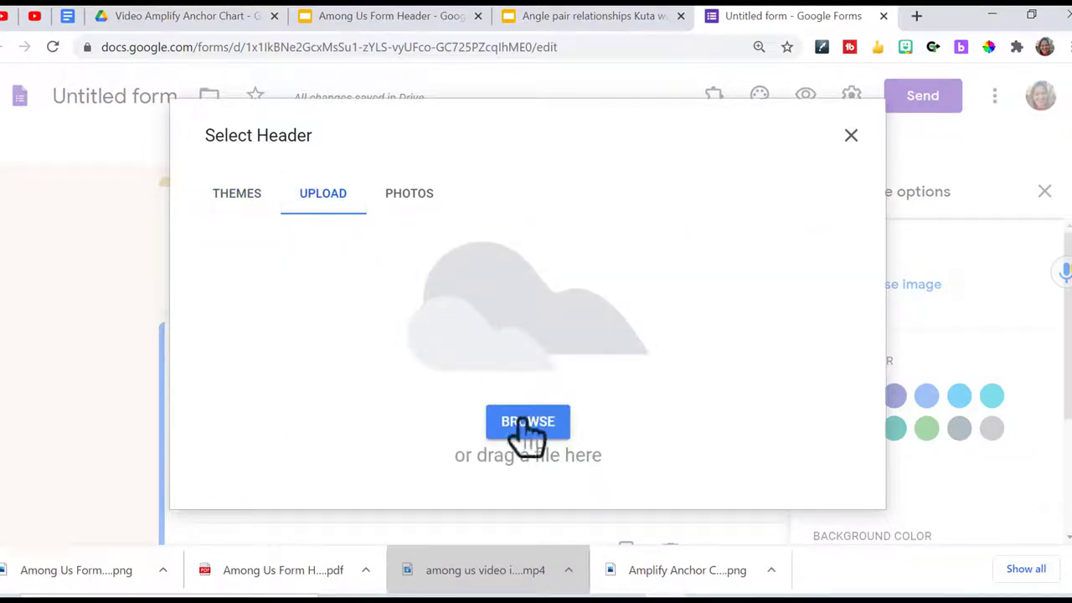
pyautogui.click(527, 422)
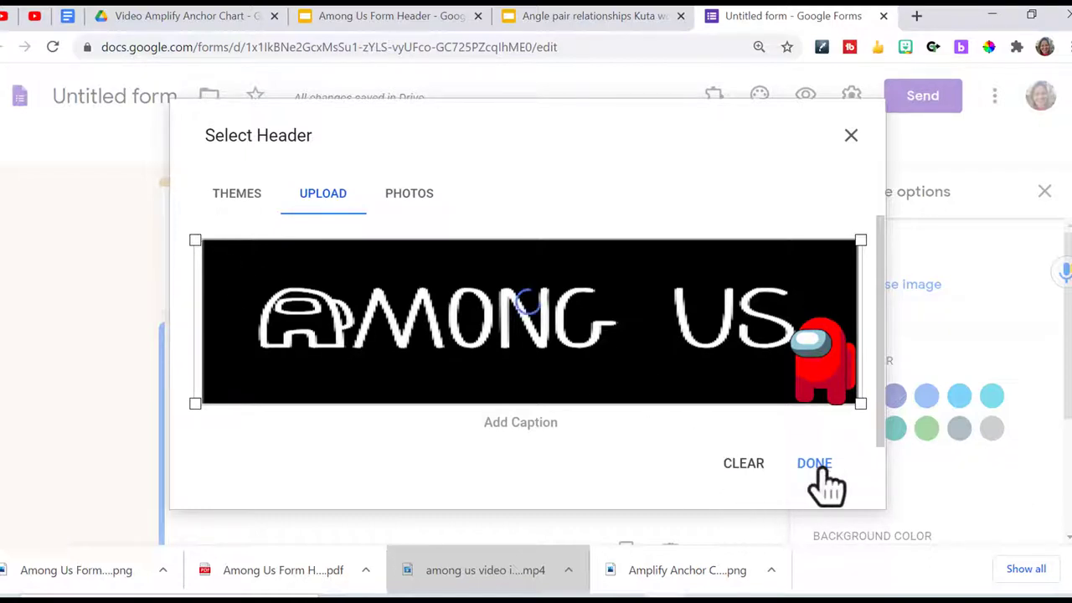
pyautogui.click(814, 462)
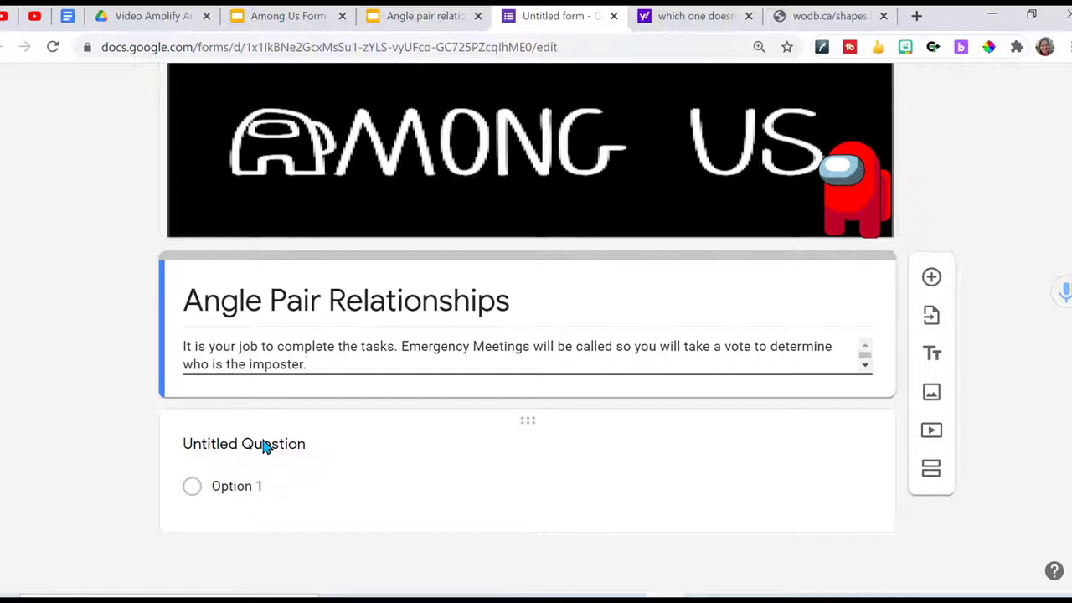
# Insert angle diagram file 1 into the first question and enter its title and options through adjacent.
pyautogui.click(244, 442)
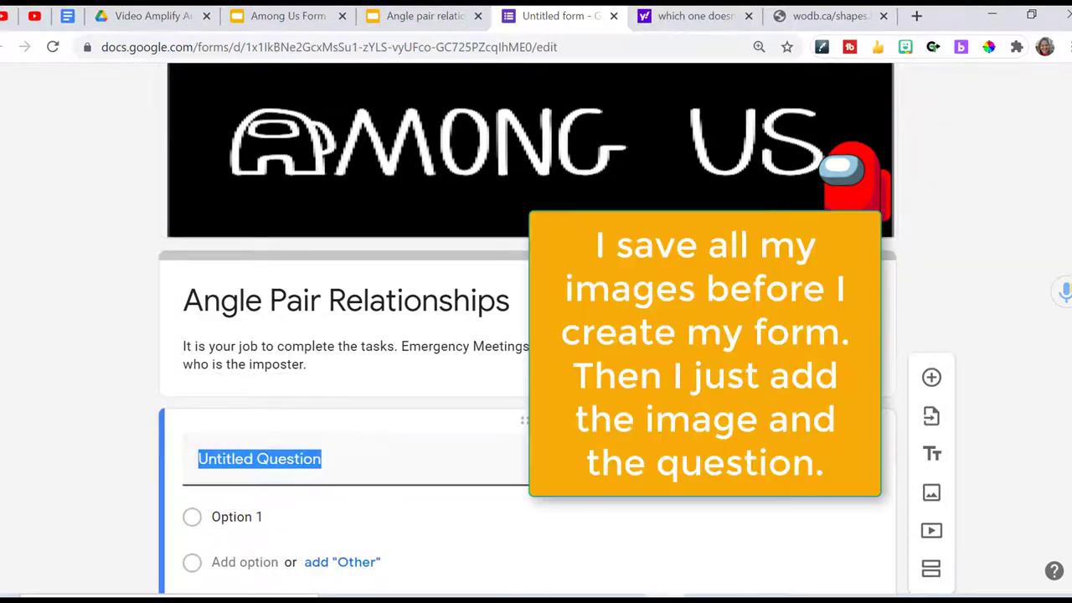
pyautogui.click(931, 492)
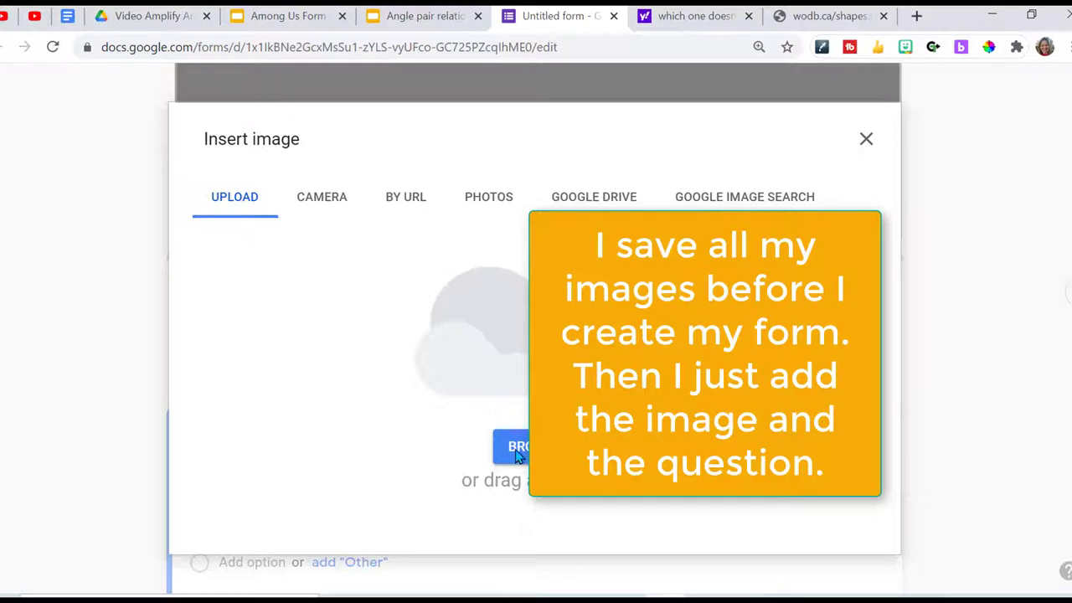
pyautogui.click(519, 445)
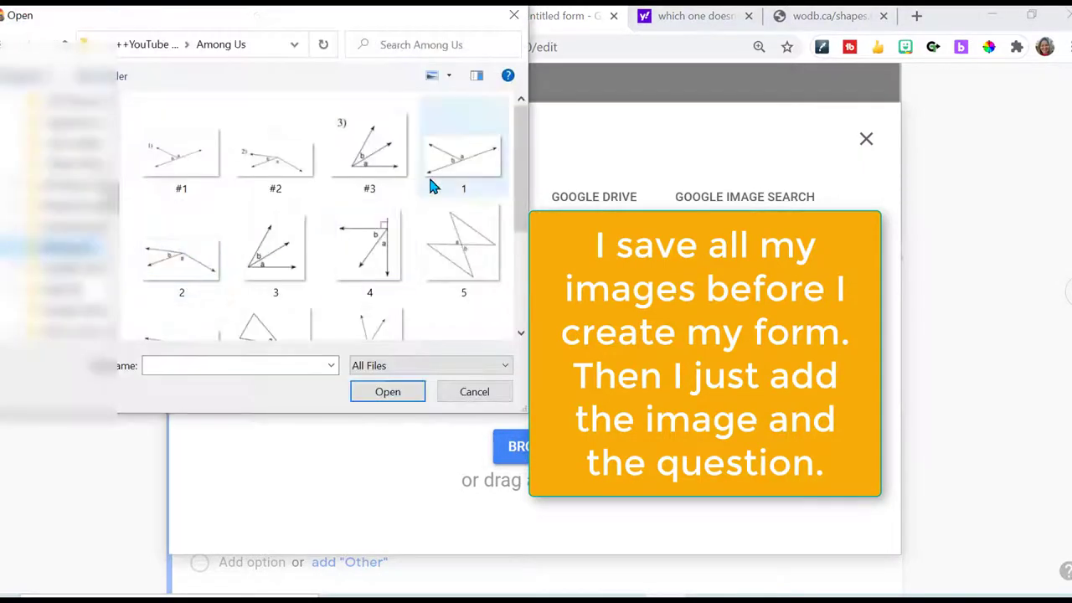
pyautogui.click(462, 151)
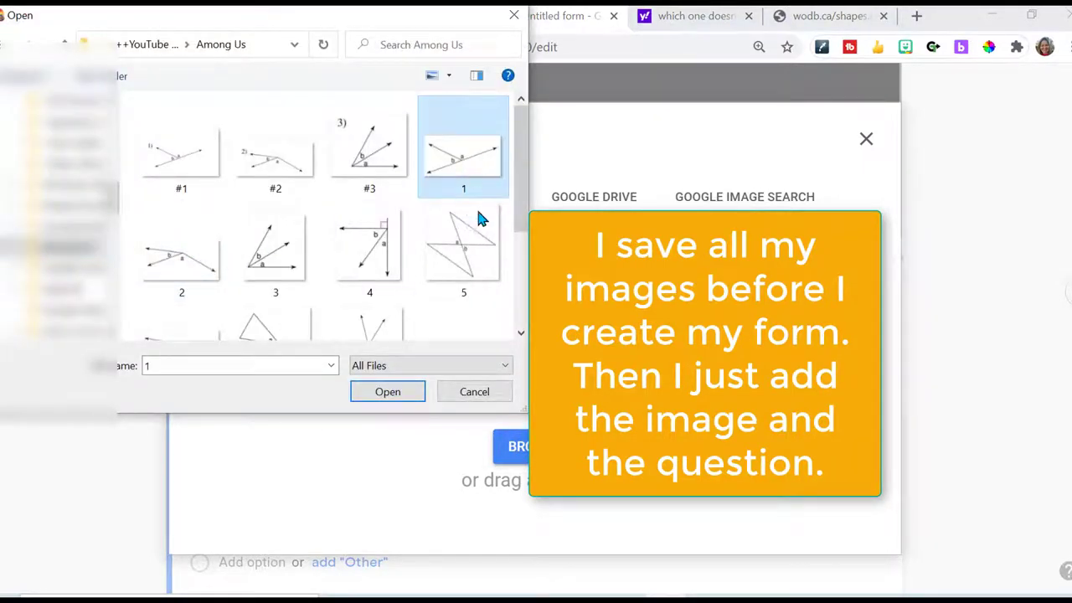
pyautogui.click(387, 392)
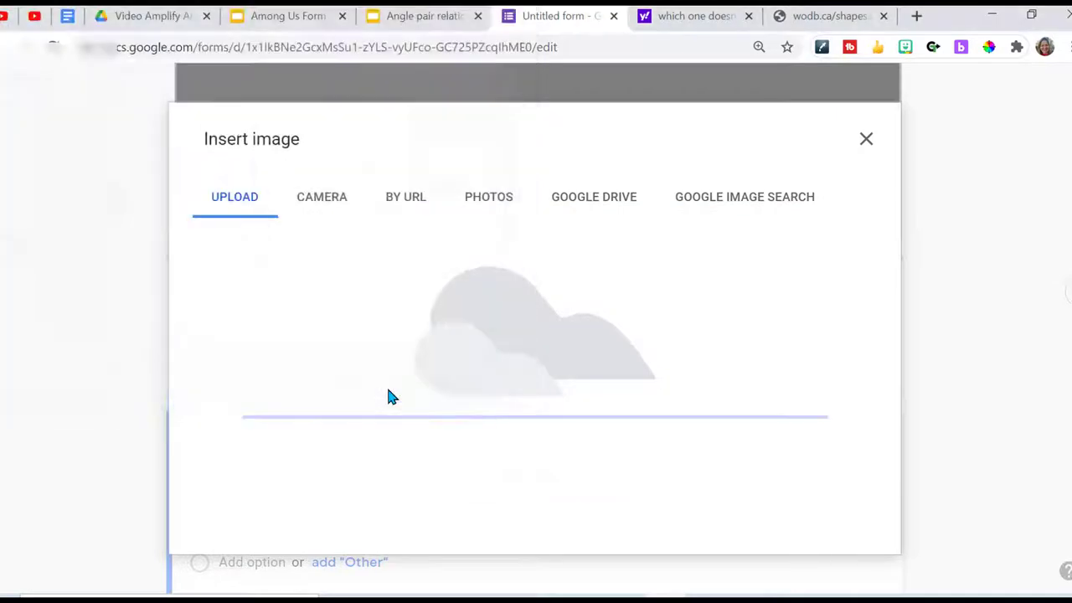
pyautogui.click(866, 137)
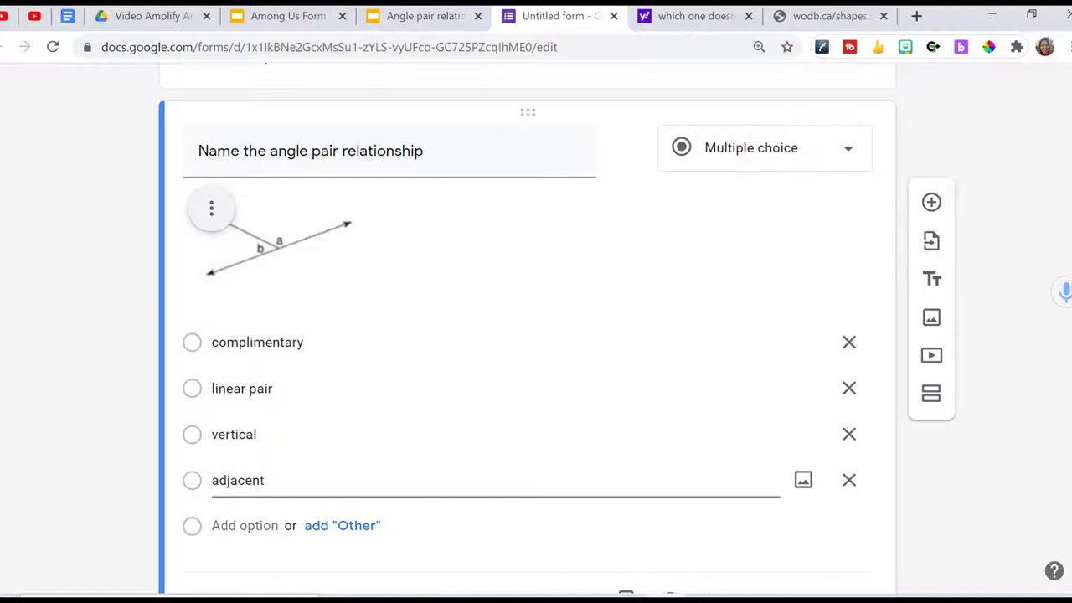
pyautogui.click(268, 479)
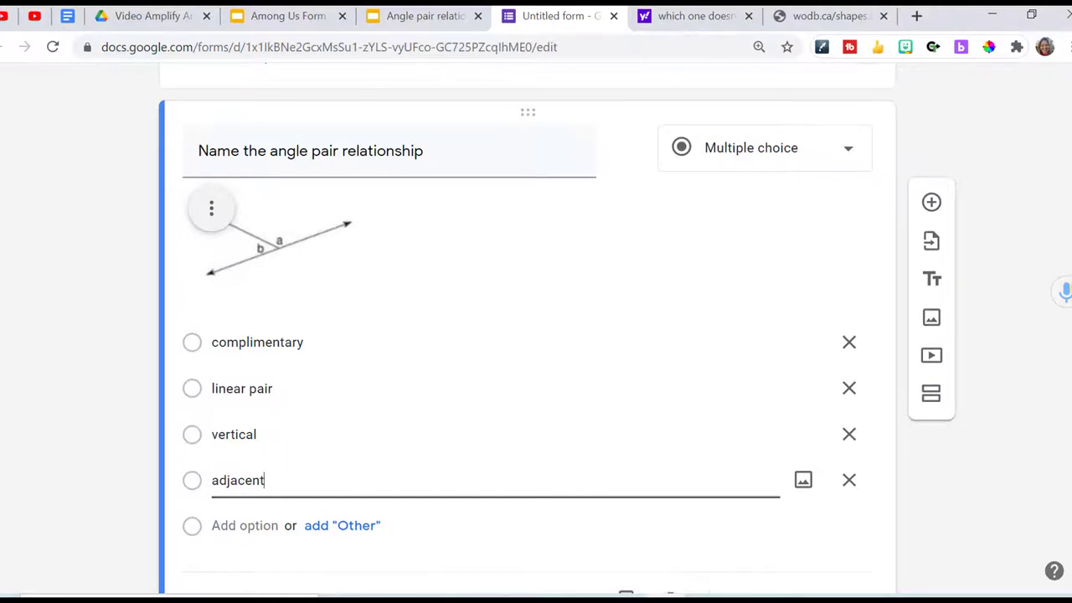
# Duplicate the angle question and change the copy's picture to the next angle diagram.
pyautogui.scroll(3)
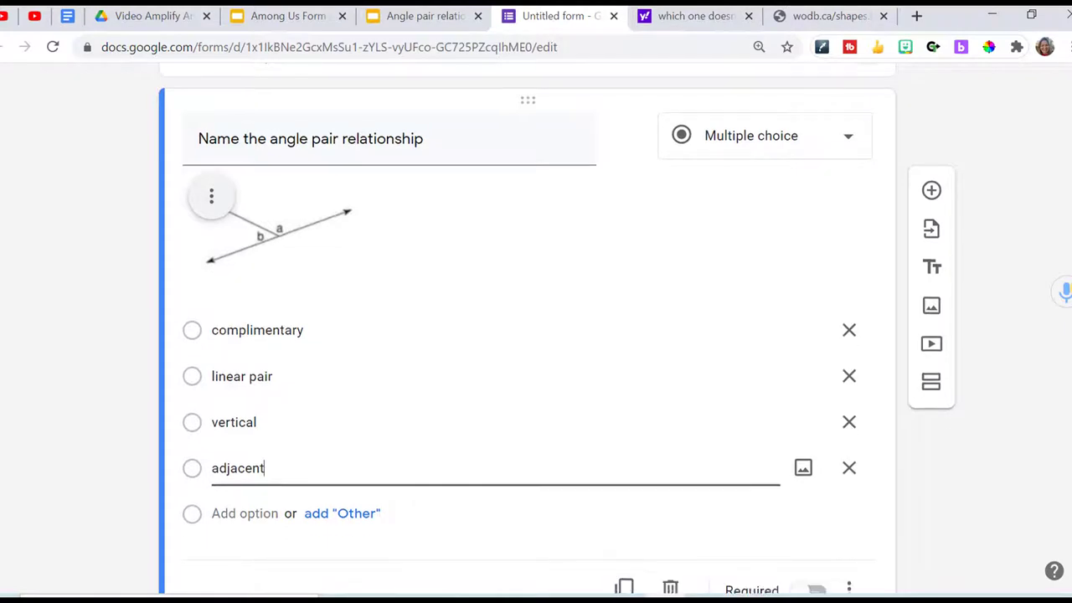
pyautogui.scroll(-3)
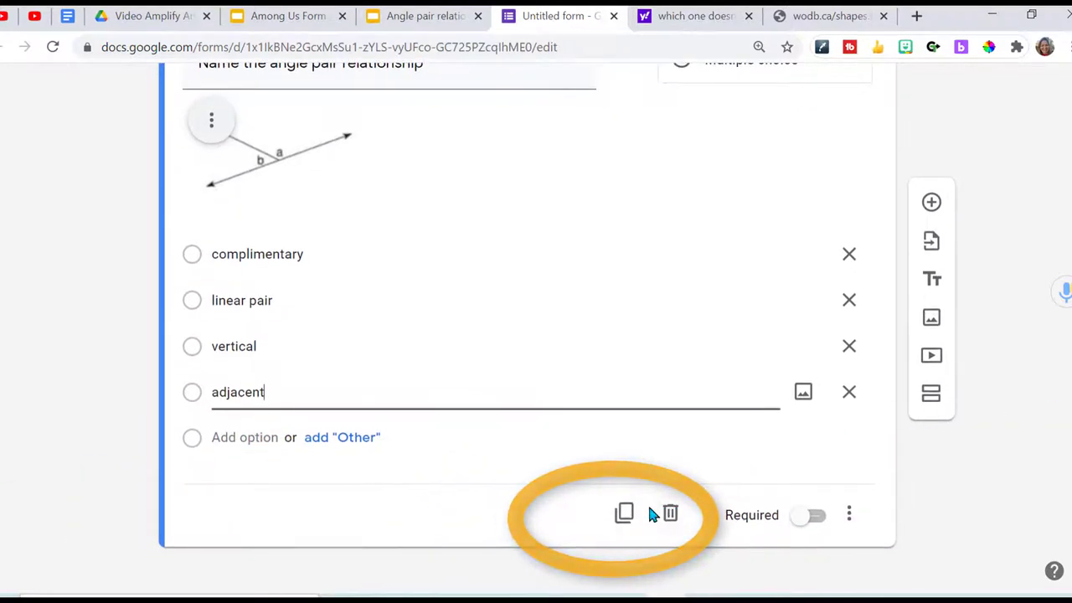
pyautogui.moveTo(625, 513)
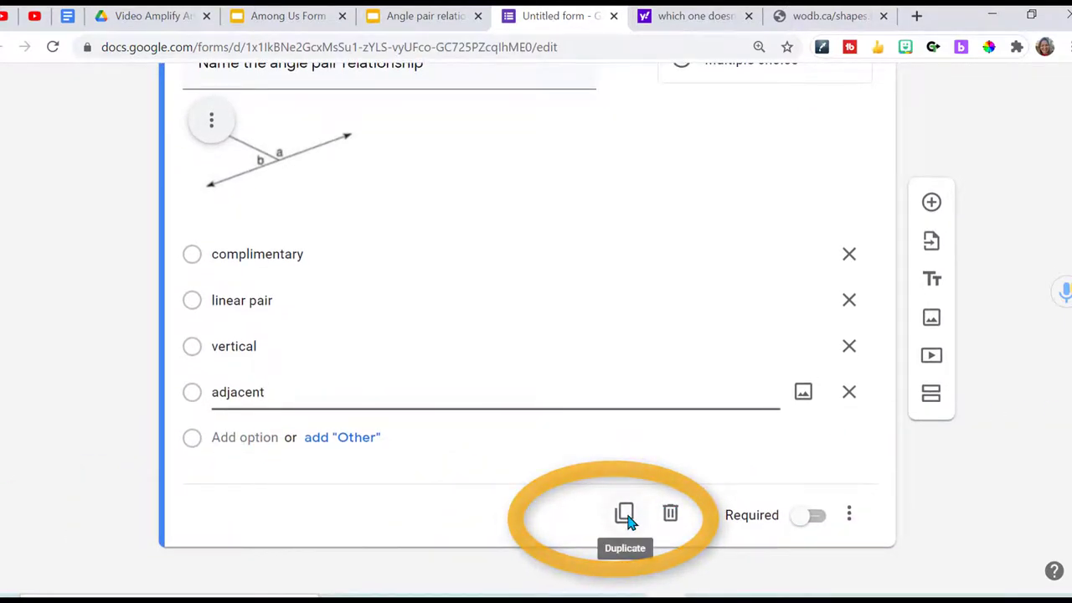
pyautogui.click(625, 512)
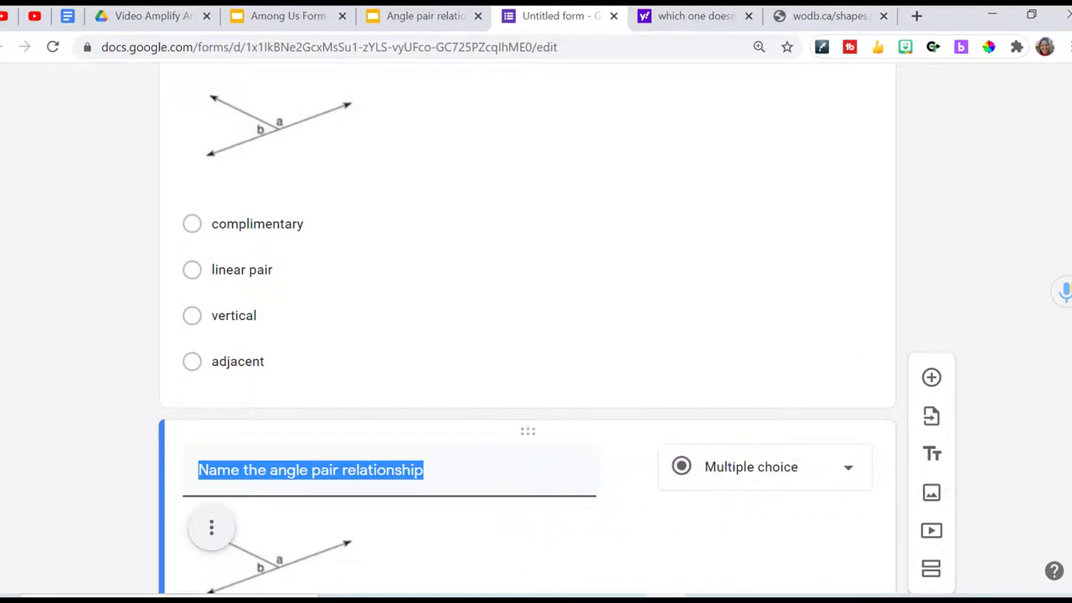
pyautogui.scroll(-3)
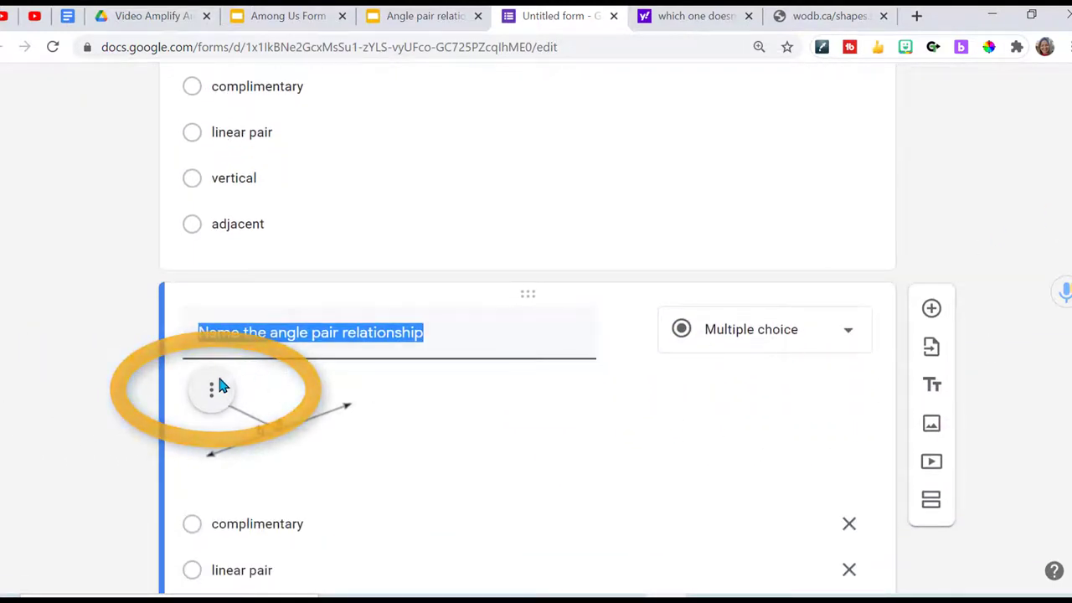
pyautogui.click(211, 389)
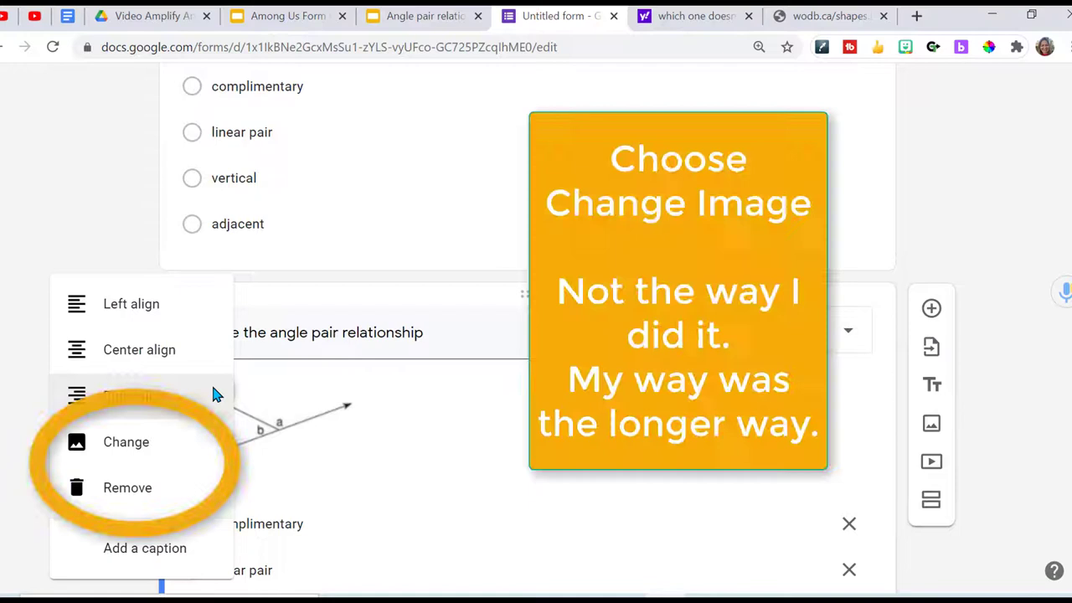
pyautogui.moveTo(142, 489)
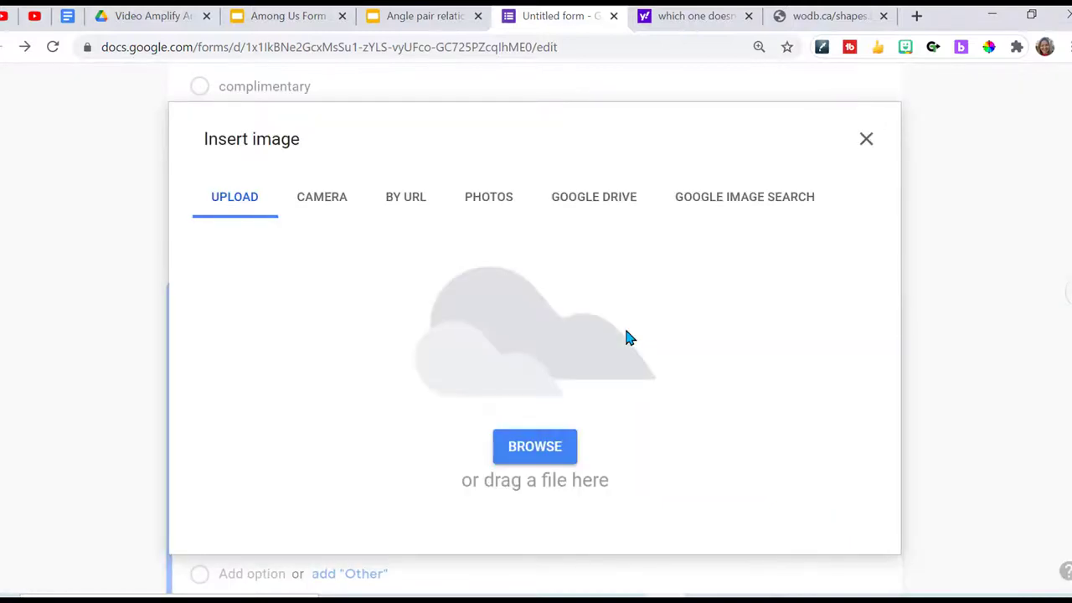
pyautogui.click(866, 137)
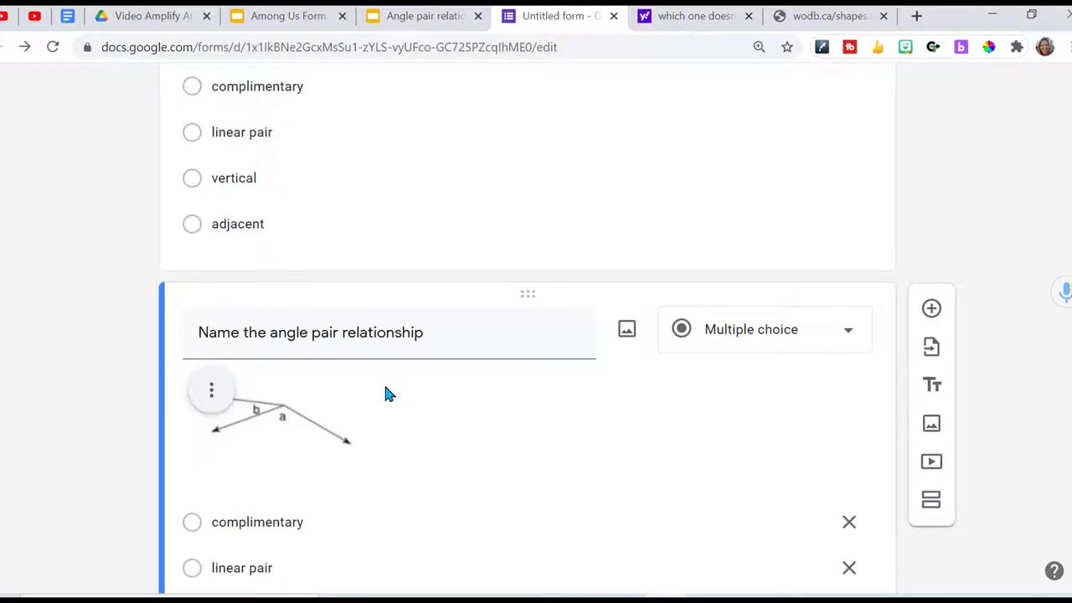
pyautogui.moveTo(1063, 322)
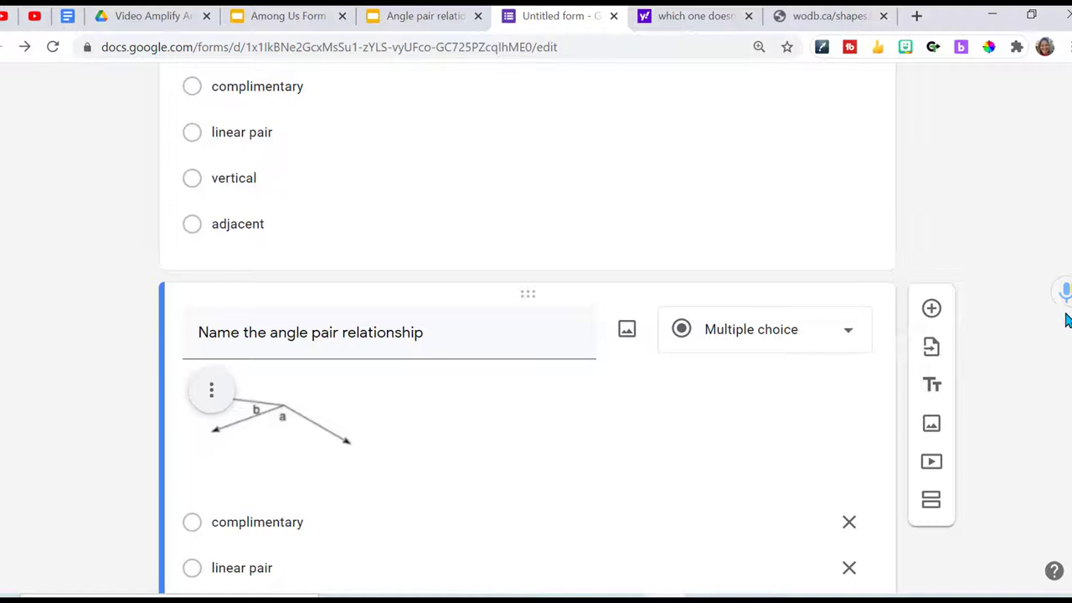
pyautogui.scroll(-3)
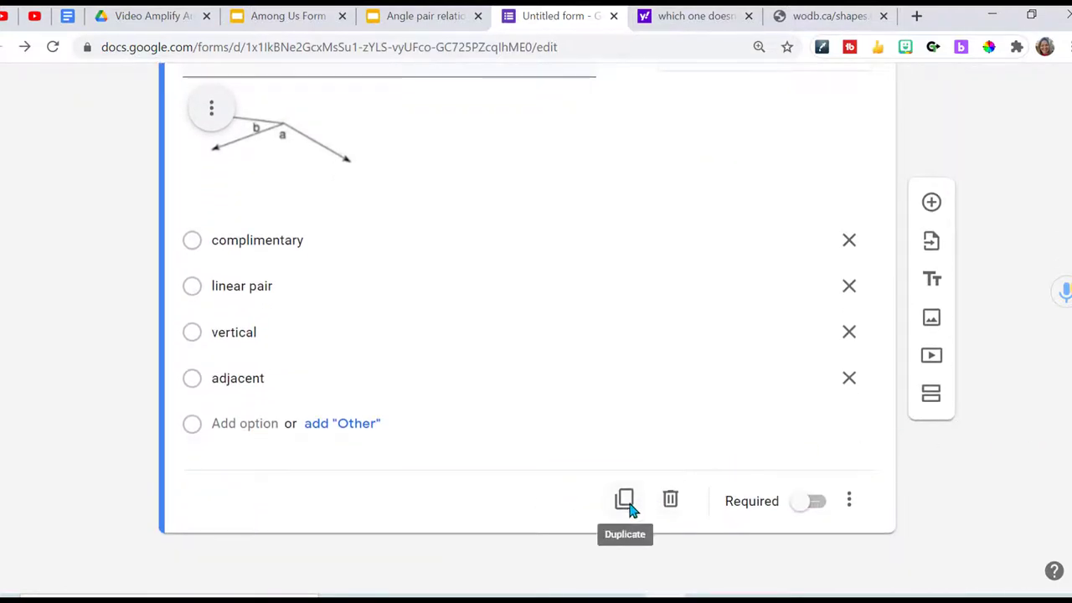
# Duplicate the question again, remove its picture and upload angle diagram 3 from the Among Us folder.
pyautogui.click(624, 499)
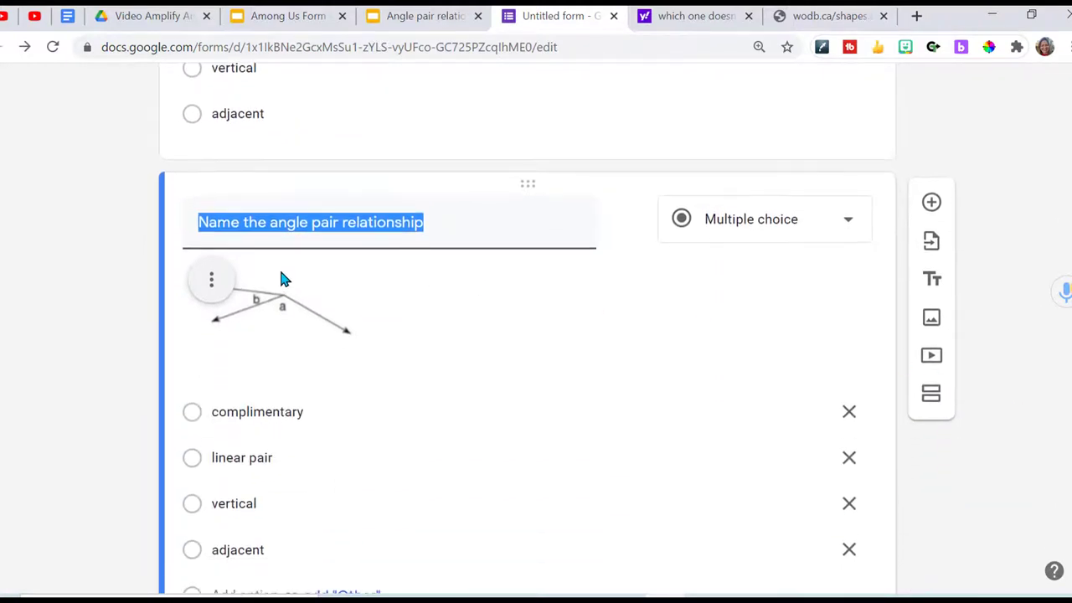
pyautogui.click(211, 278)
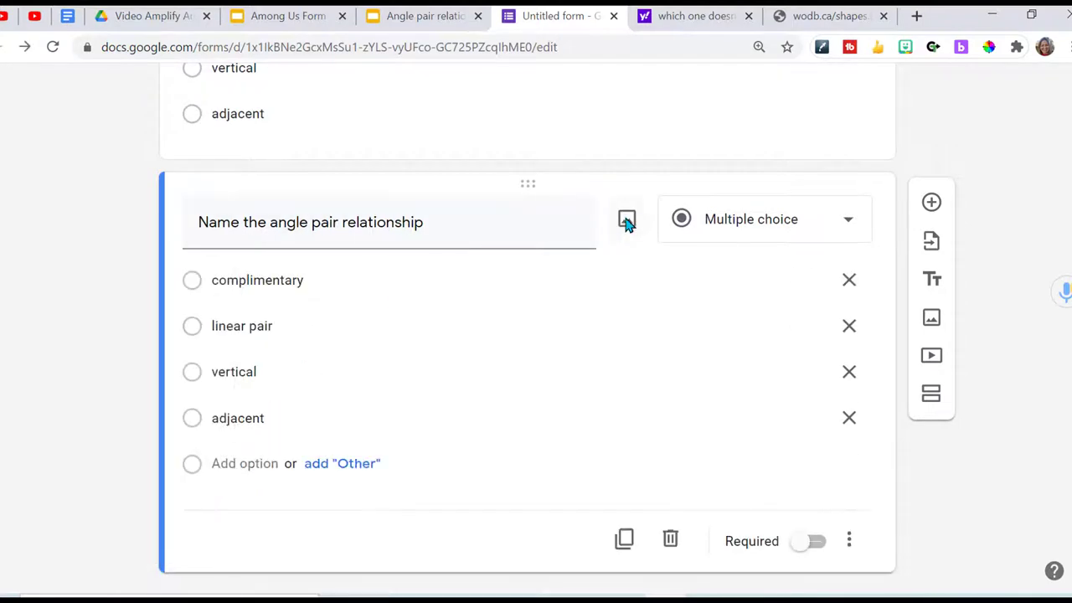
pyautogui.click(627, 218)
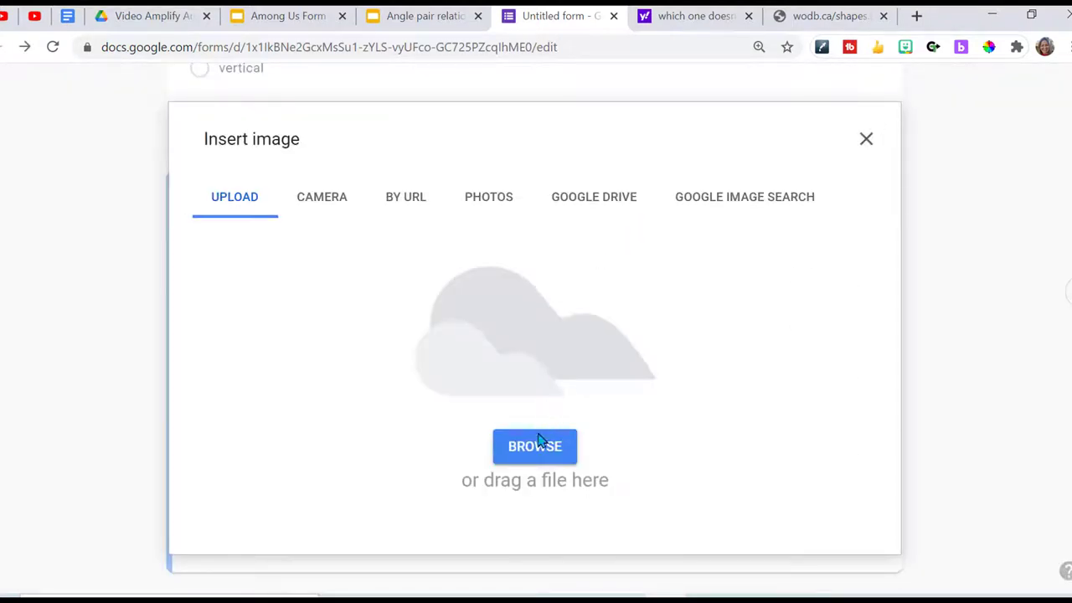
pyautogui.click(534, 446)
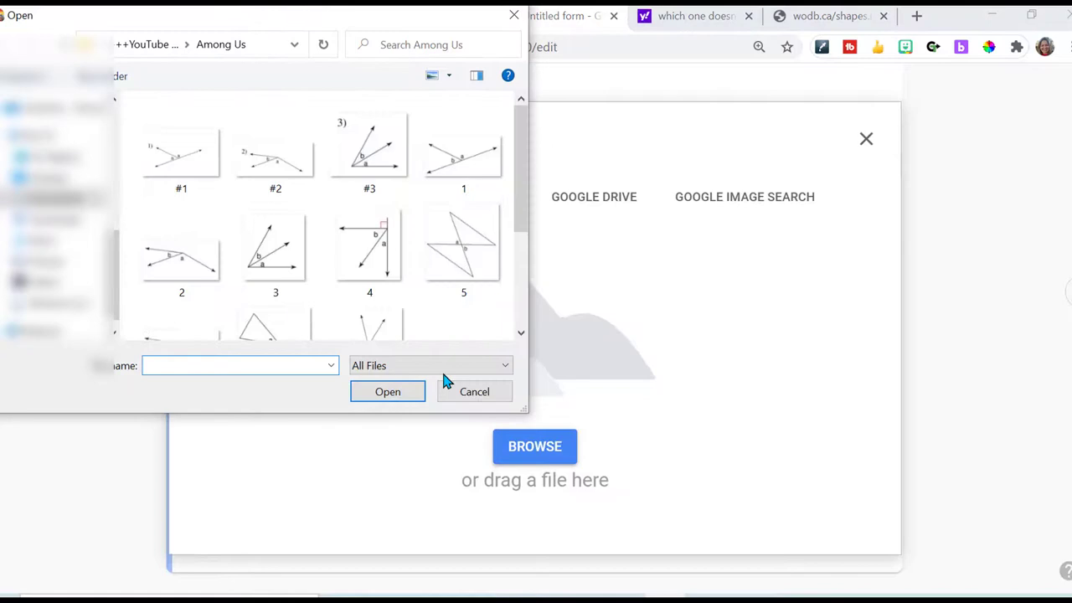
pyautogui.click(275, 245)
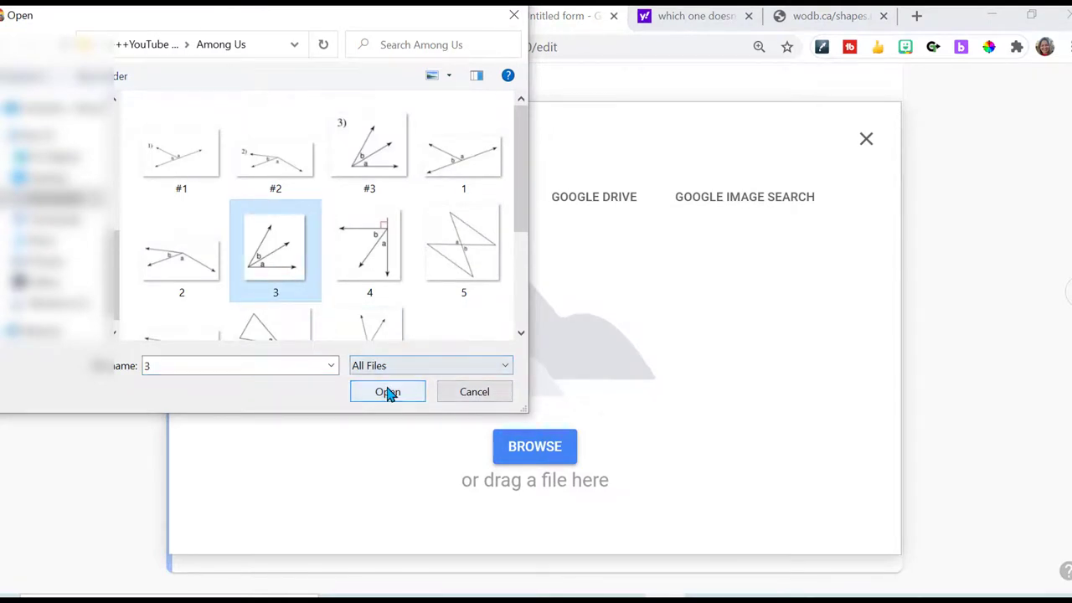
pyautogui.click(389, 392)
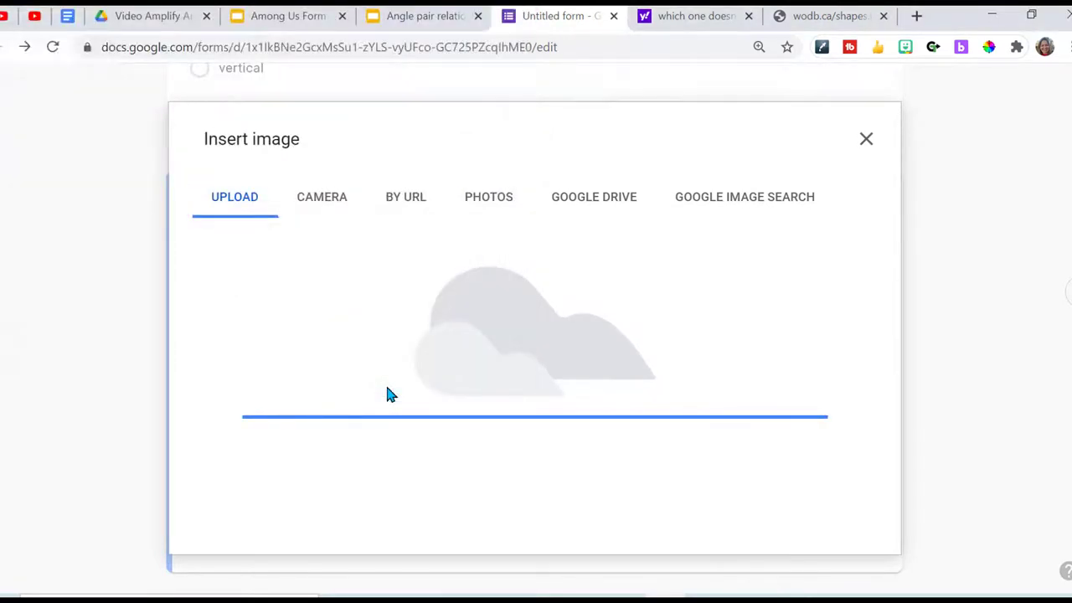
pyautogui.click(866, 138)
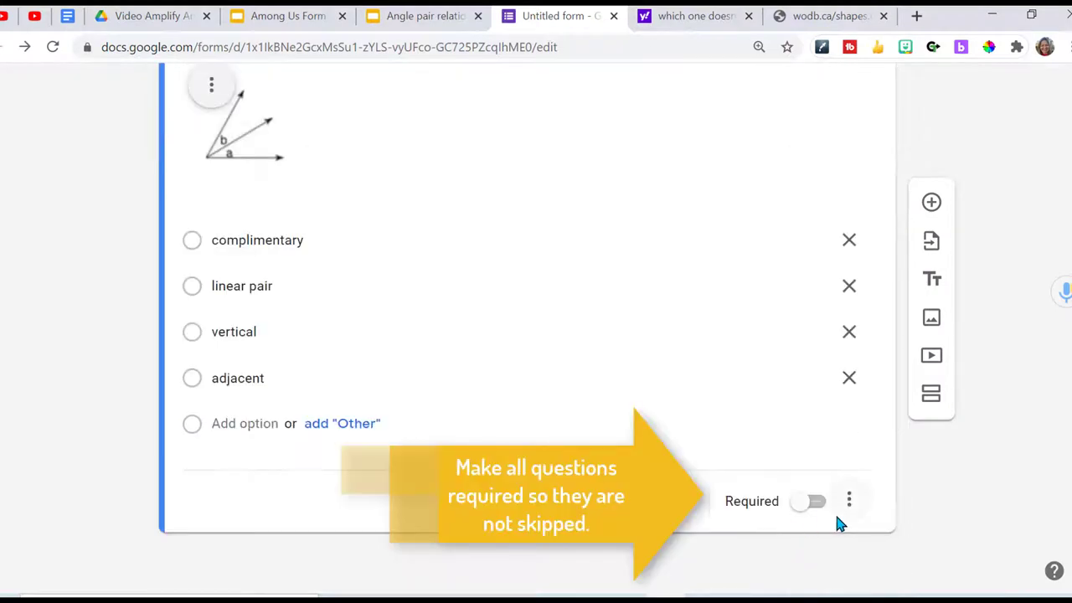
# Turn on Required for the angle-pair question and return to the first question.
pyautogui.click(808, 501)
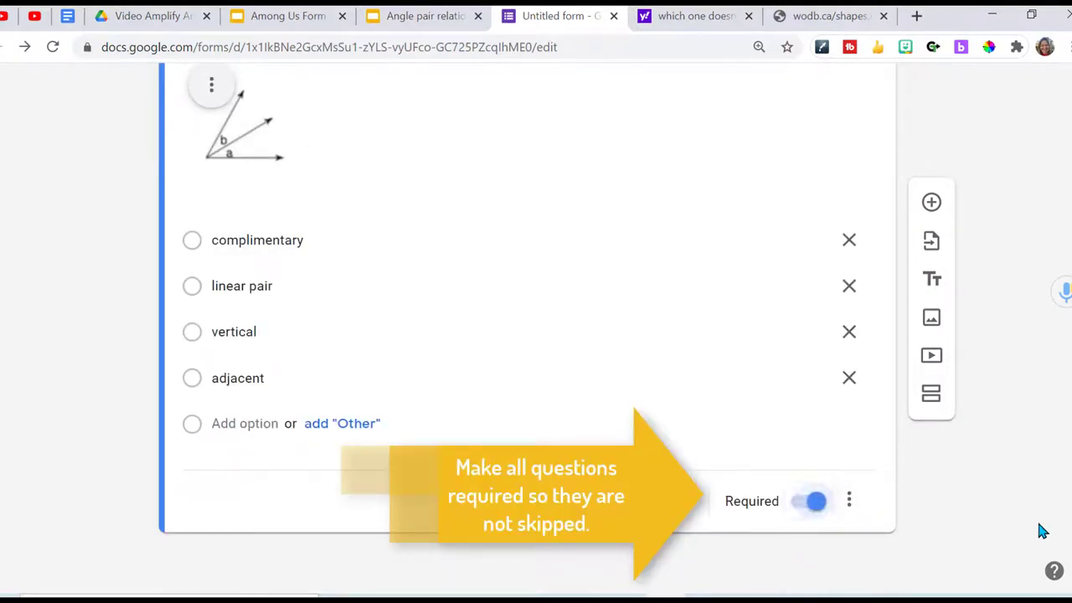
pyautogui.scroll(3)
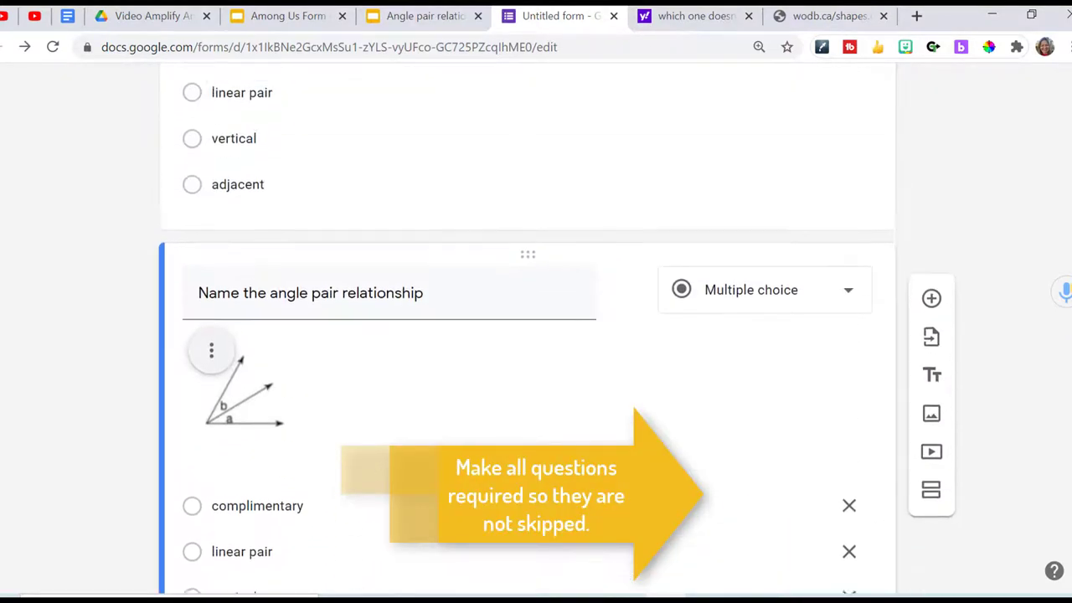
pyautogui.scroll(-3)
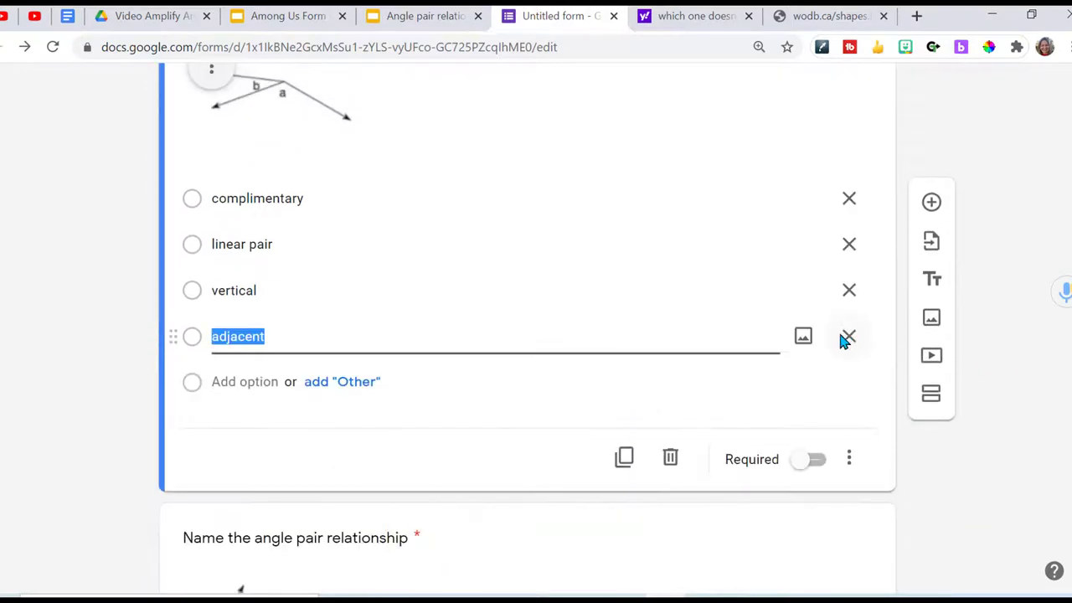
pyautogui.click(807, 459)
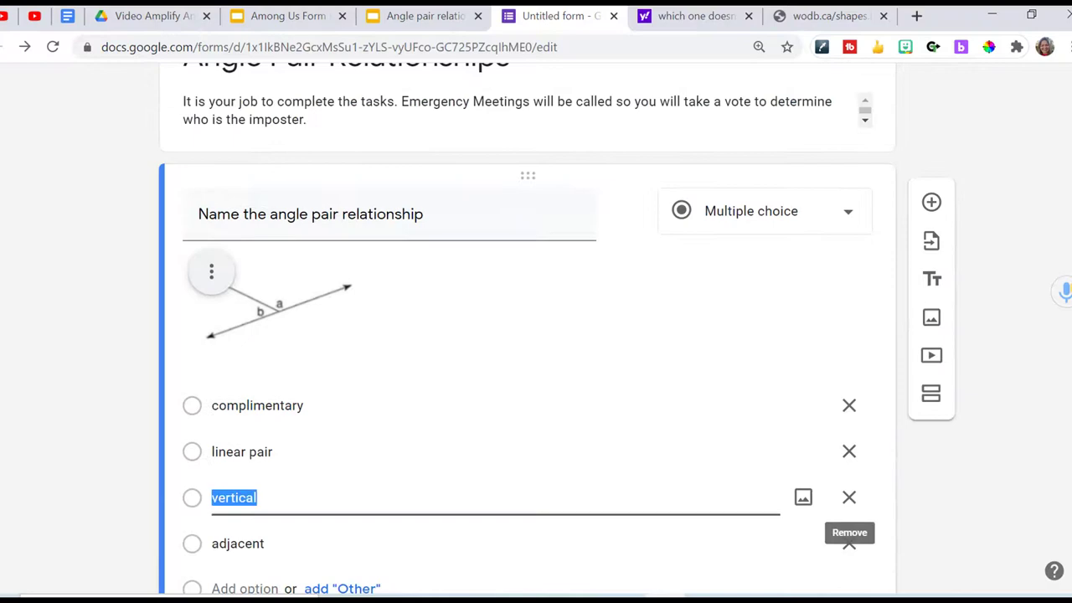
# Add the Emergency Meeting paragraph question about the imposter with the wodb.ca four-shape picture.
pyautogui.scroll(-3)
pyautogui.write('Eme')
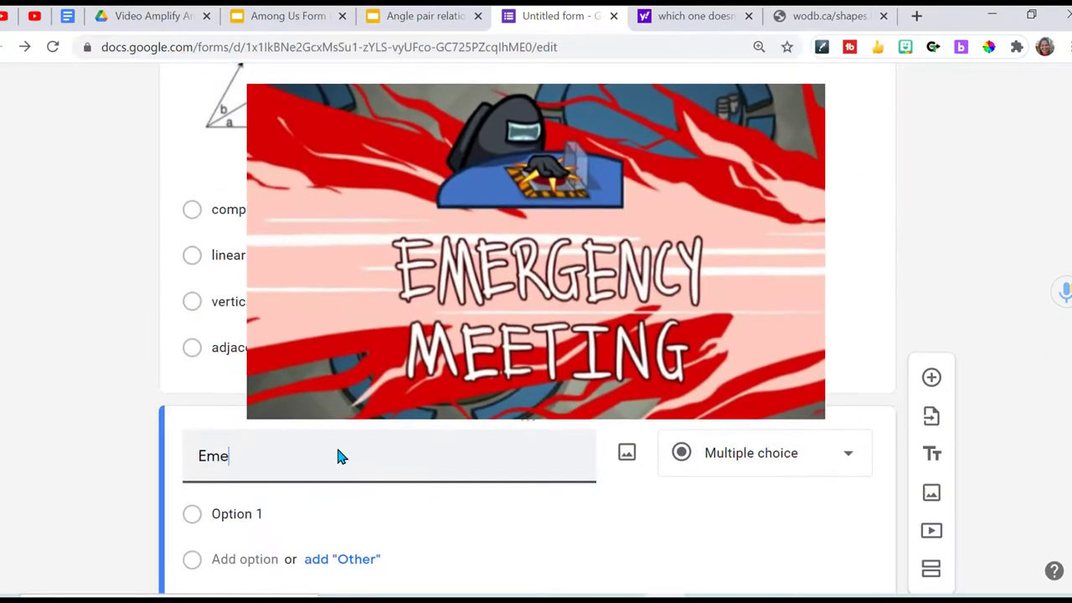
pyautogui.write('rgency Me')
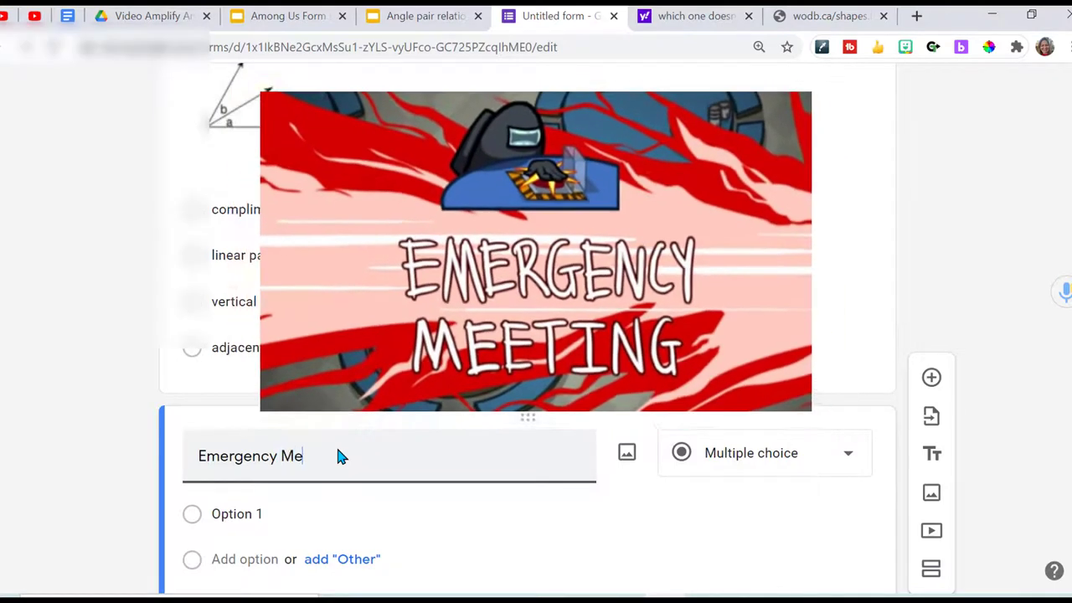
pyautogui.click(627, 452)
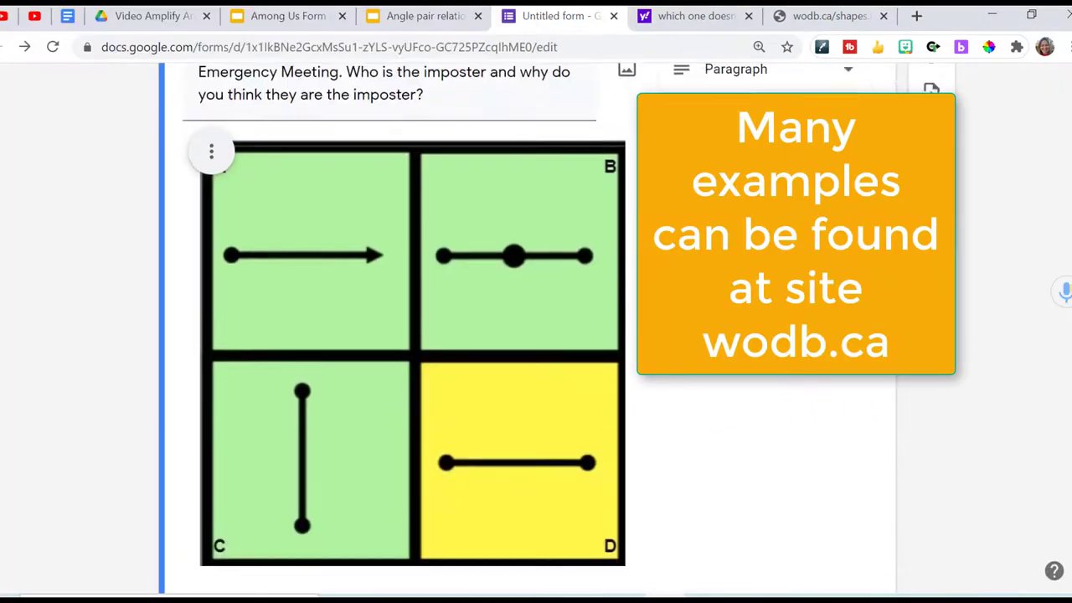
pyautogui.scroll(-3)
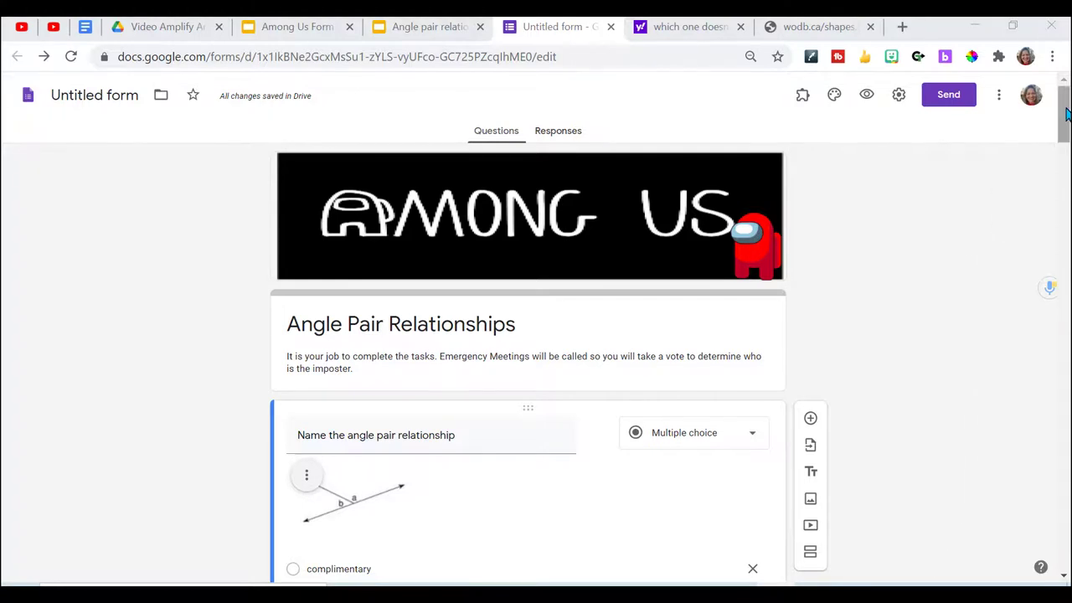
pyautogui.scroll(-3)
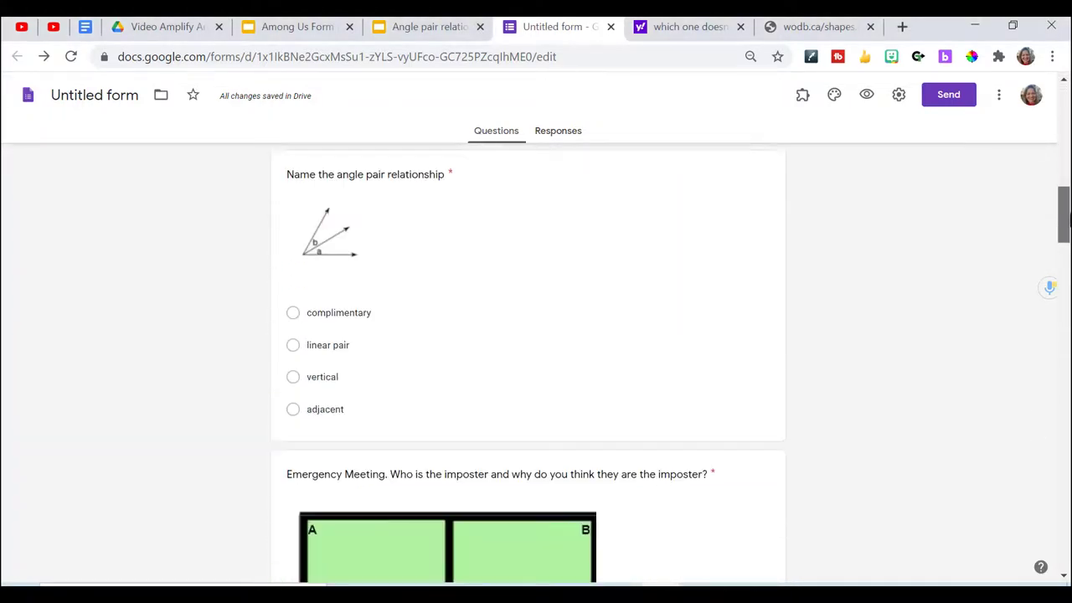
pyautogui.scroll(-3)
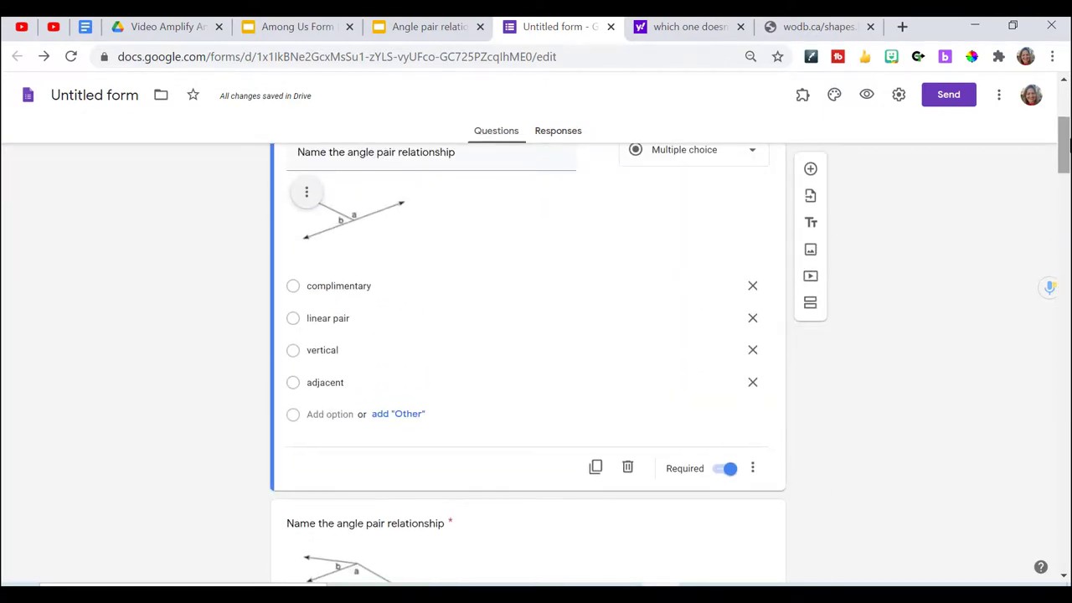
pyautogui.moveTo(968, 126)
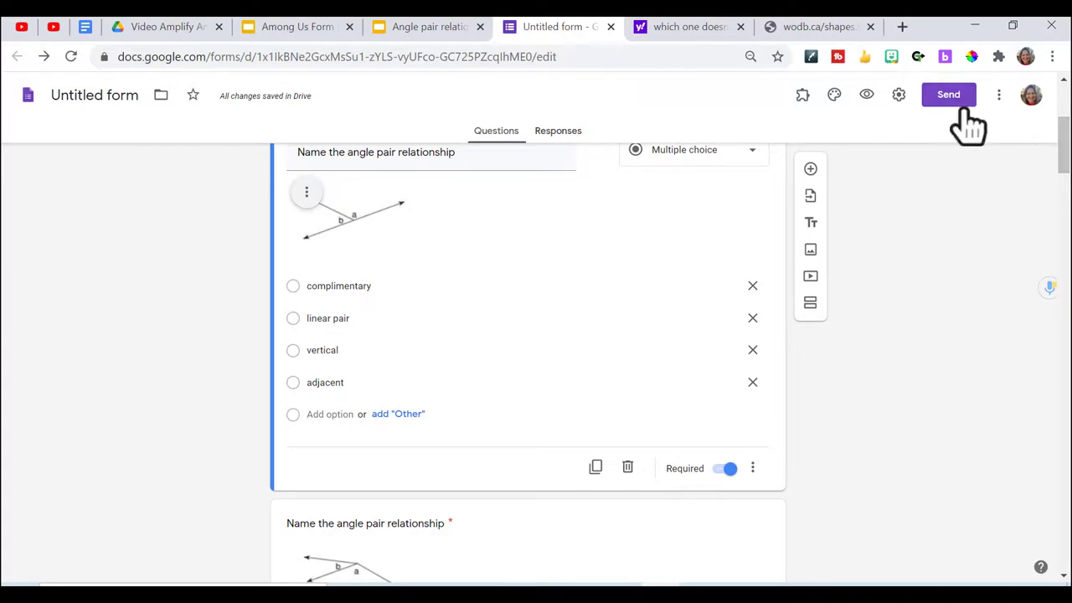
# In the form settings, collect email addresses and limit each respondent to one response.
pyautogui.click(898, 94)
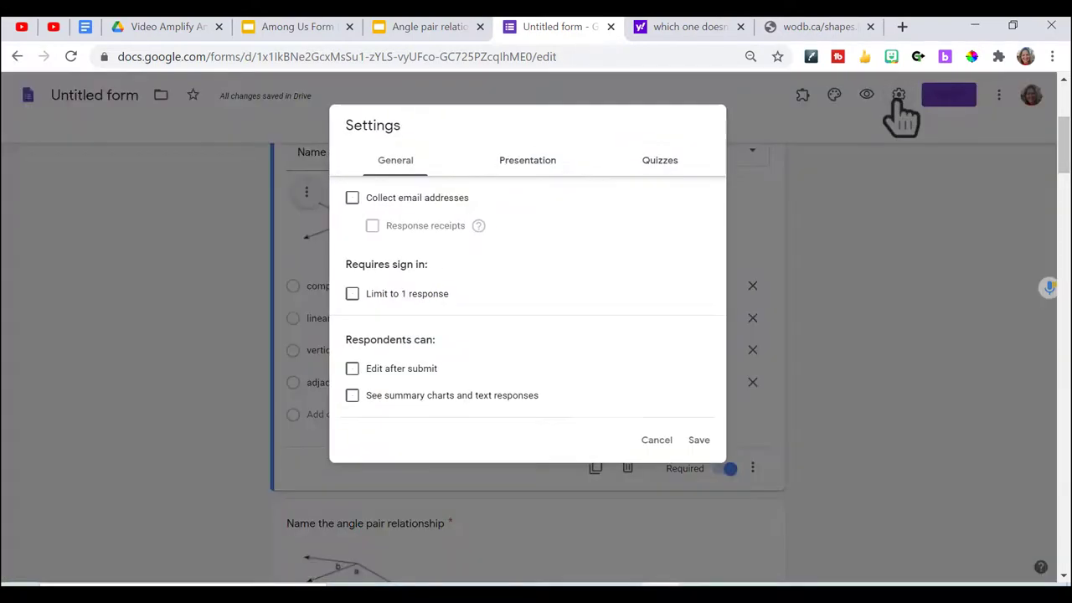
pyautogui.click(352, 197)
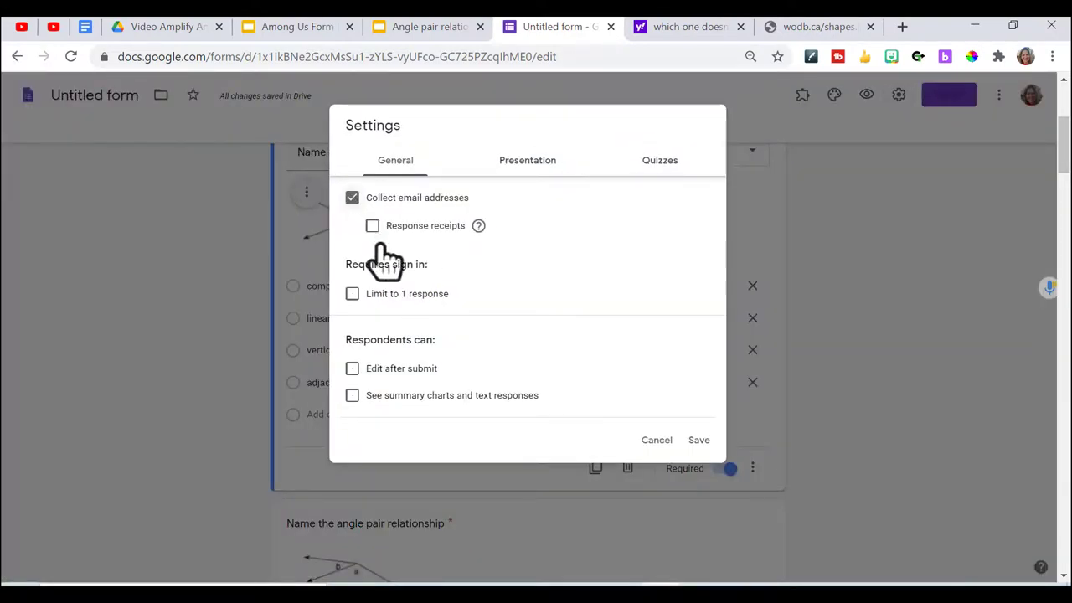
pyautogui.click(352, 293)
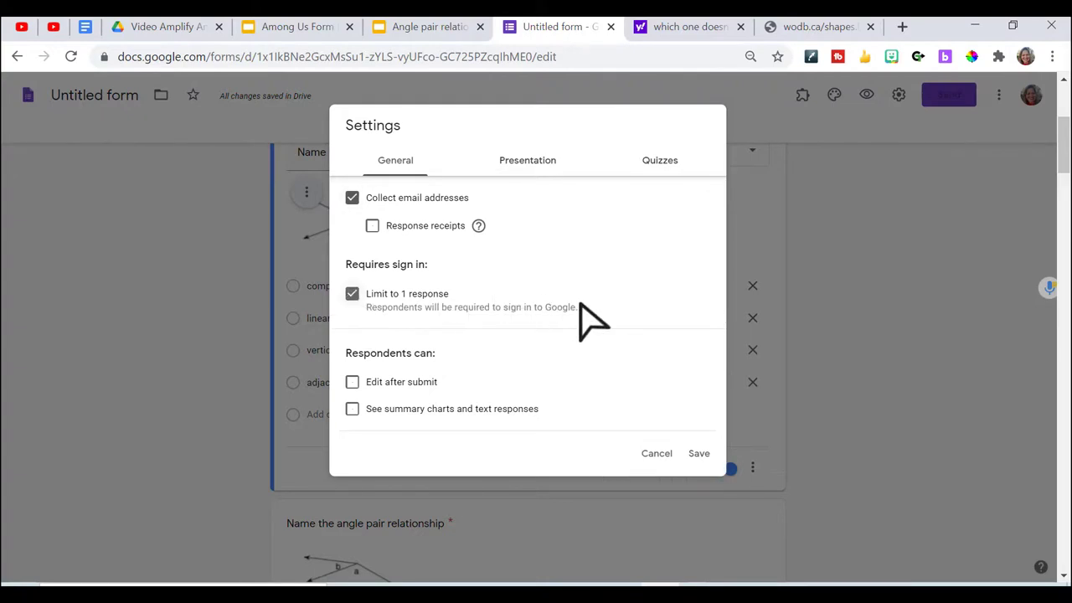
# Under Quizzes, turn on Make this a quiz and save the settings.
pyautogui.click(660, 161)
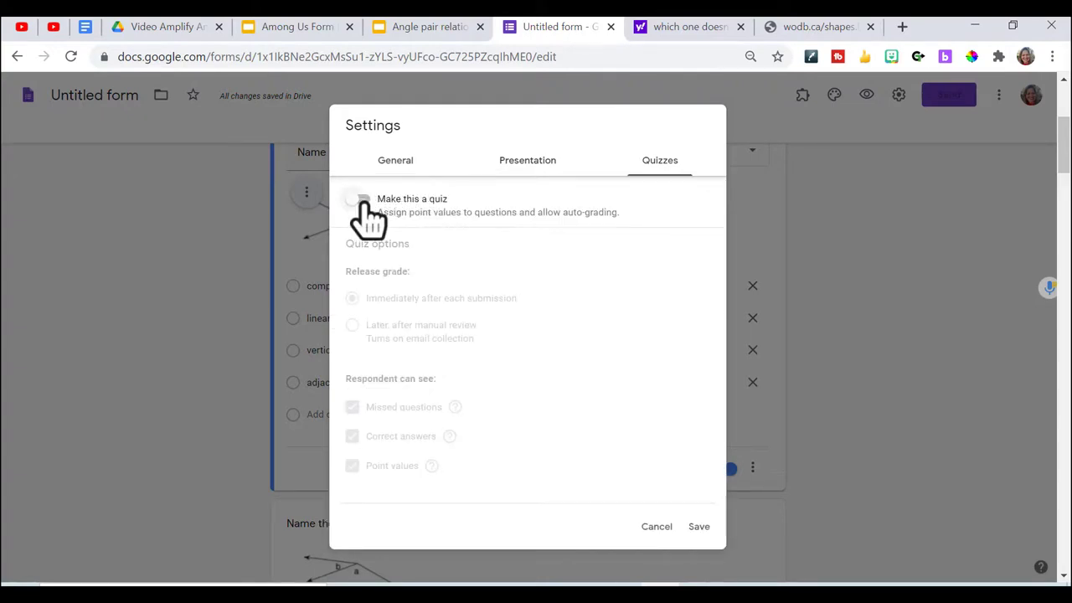
pyautogui.click(359, 197)
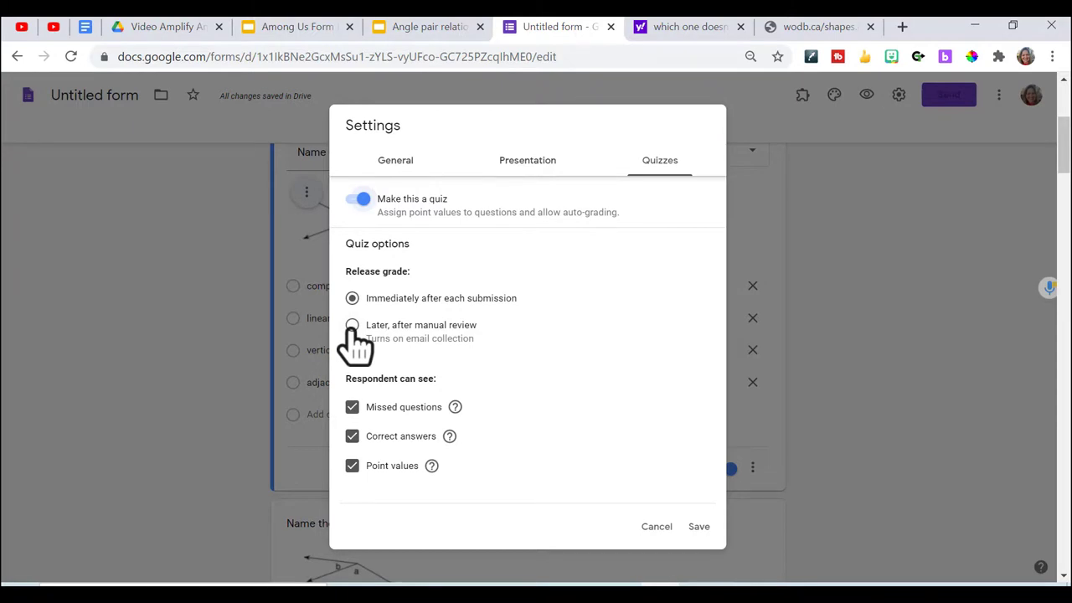
pyautogui.click(699, 526)
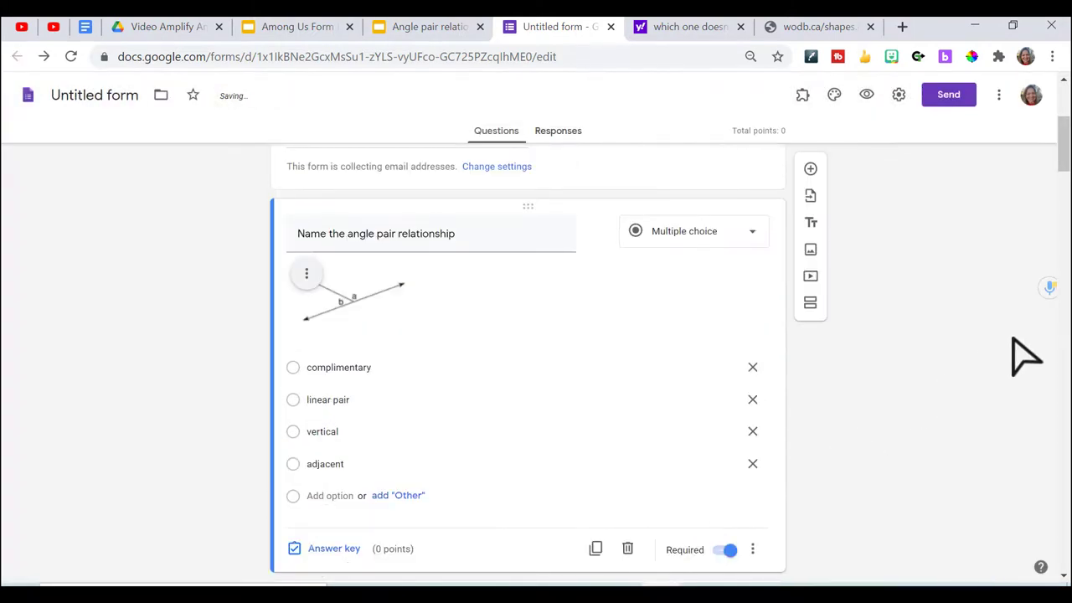
# Mark linear pair as the correct answer in the first question's answer key.
pyautogui.scroll(-3)
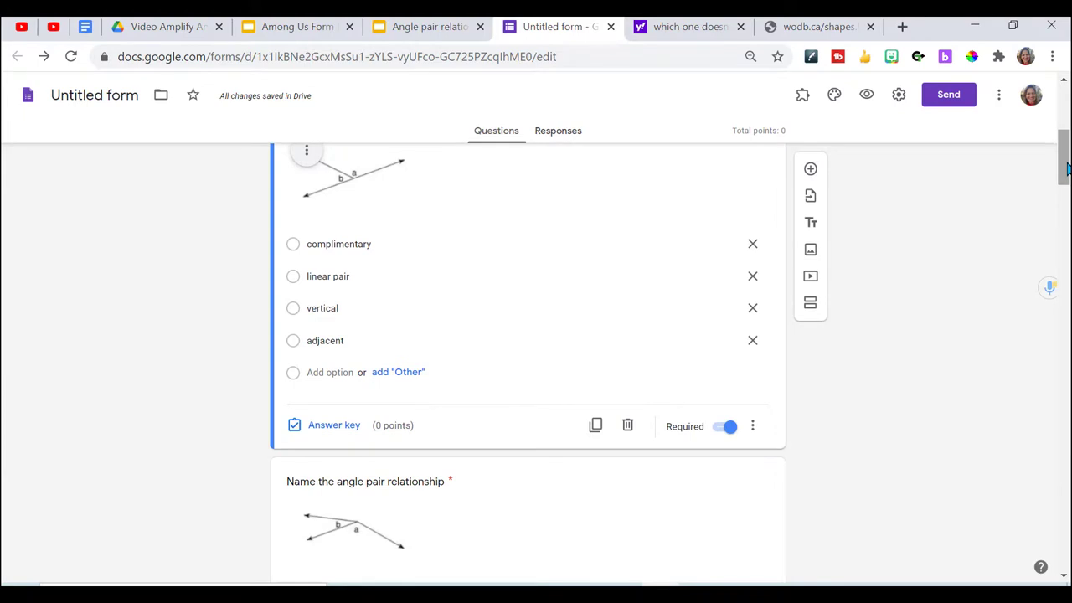
pyautogui.moveTo(997, 222)
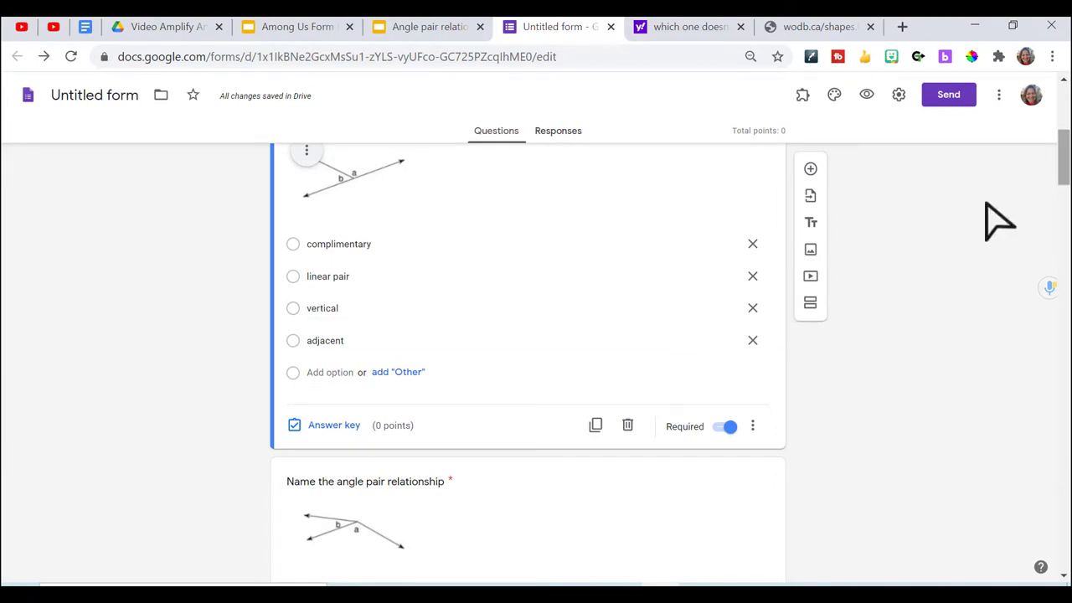
pyautogui.moveTo(302, 285)
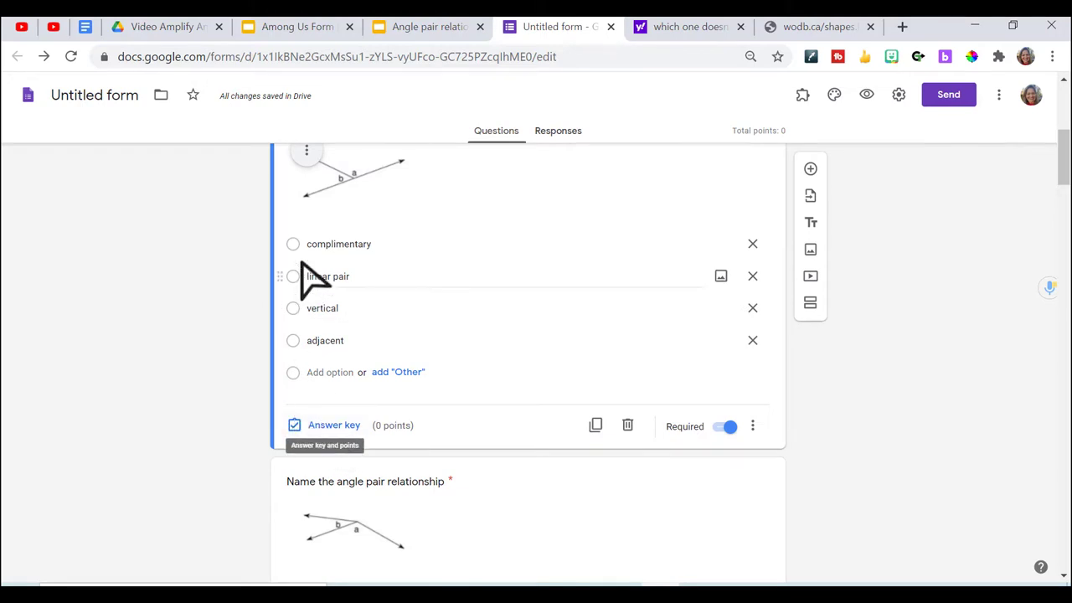
pyautogui.click(334, 425)
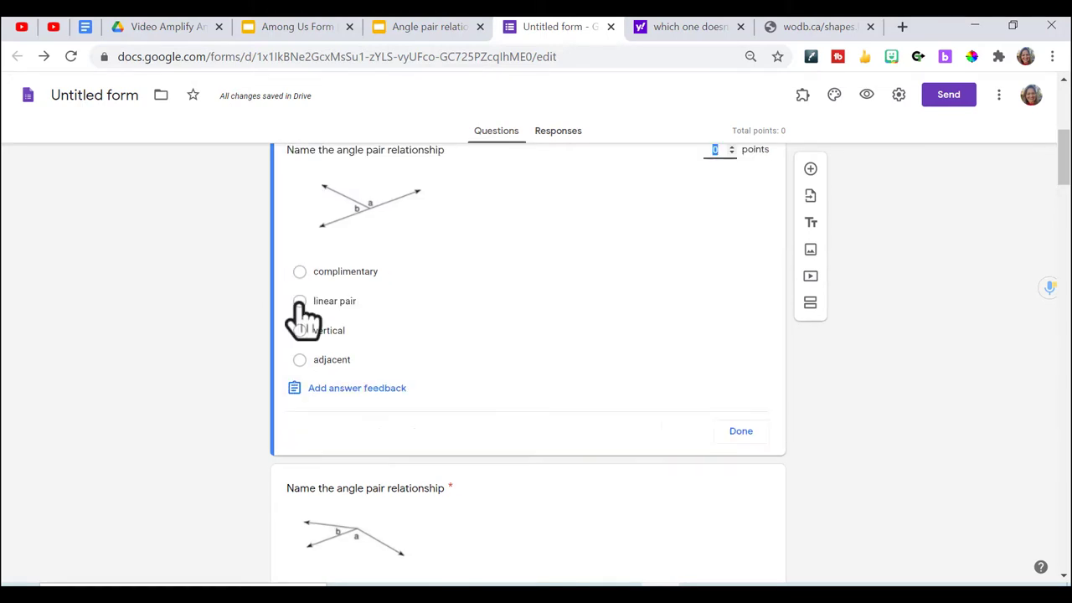
pyautogui.click(299, 301)
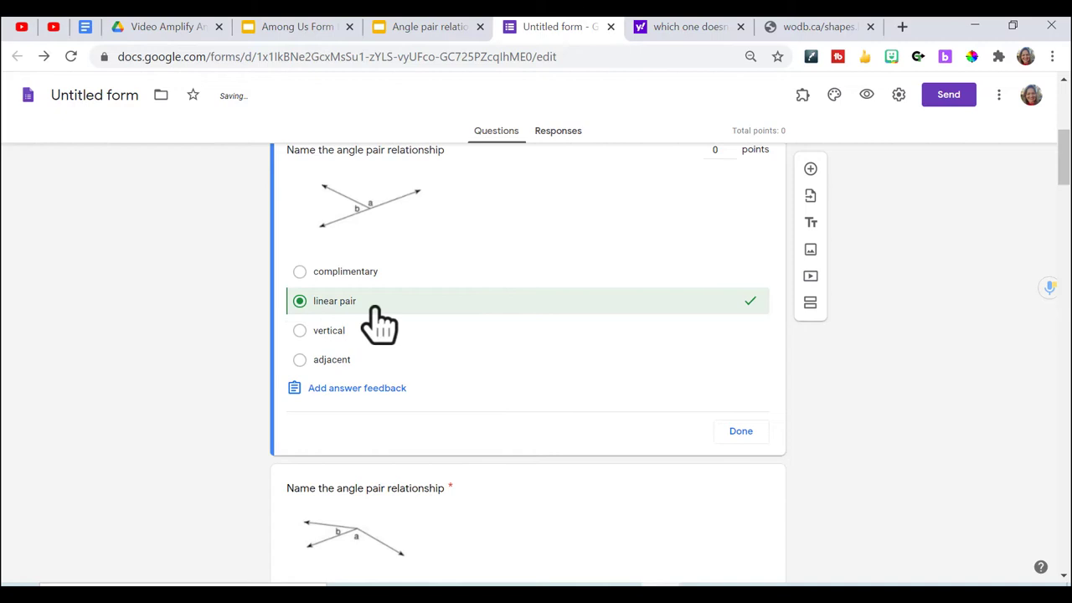
pyautogui.scroll(-3)
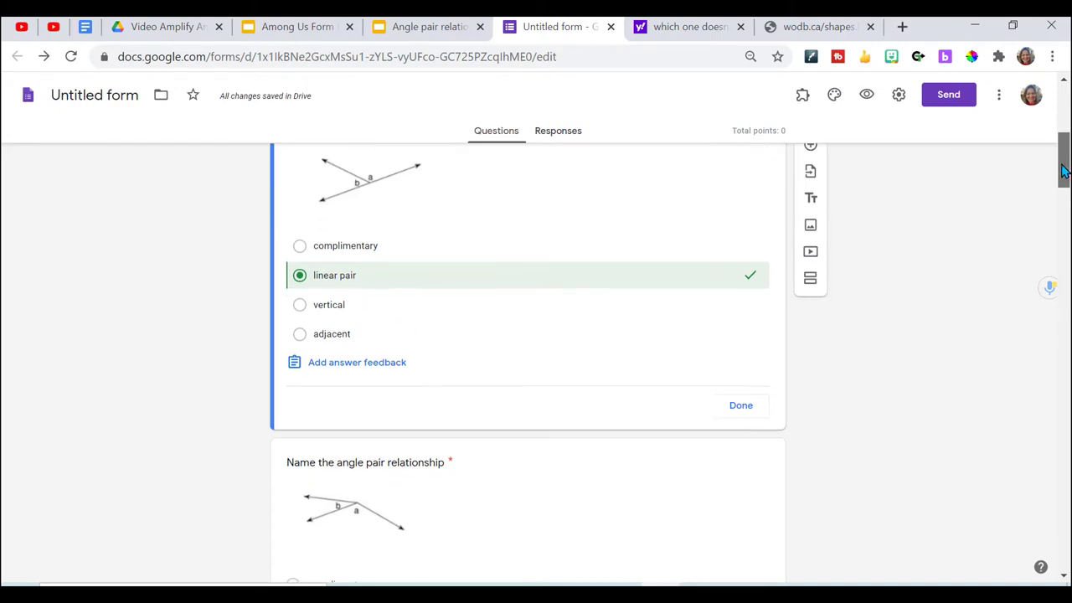
pyautogui.scroll(-3)
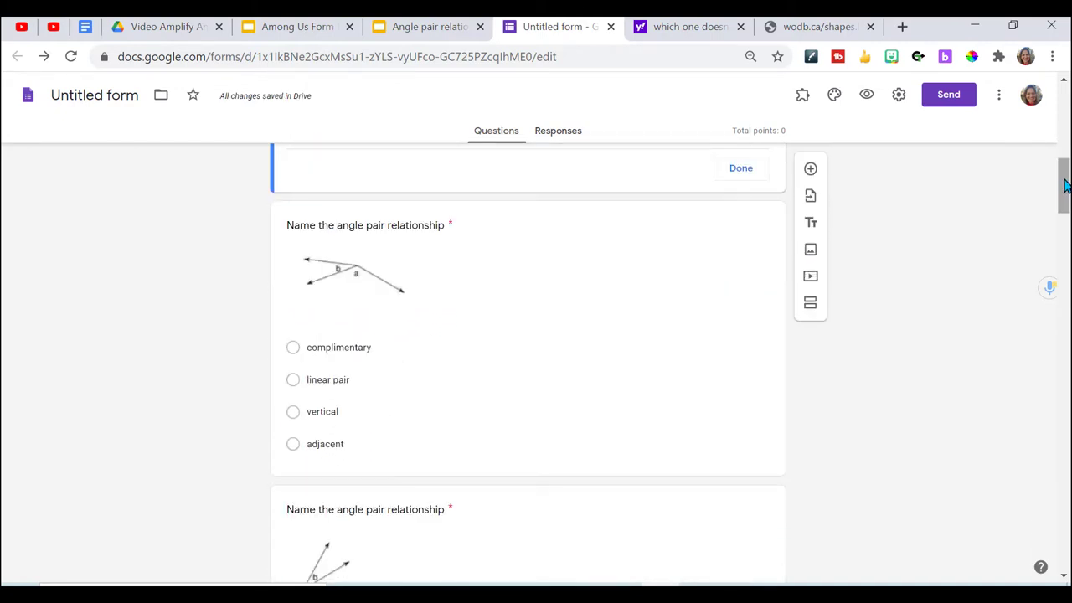